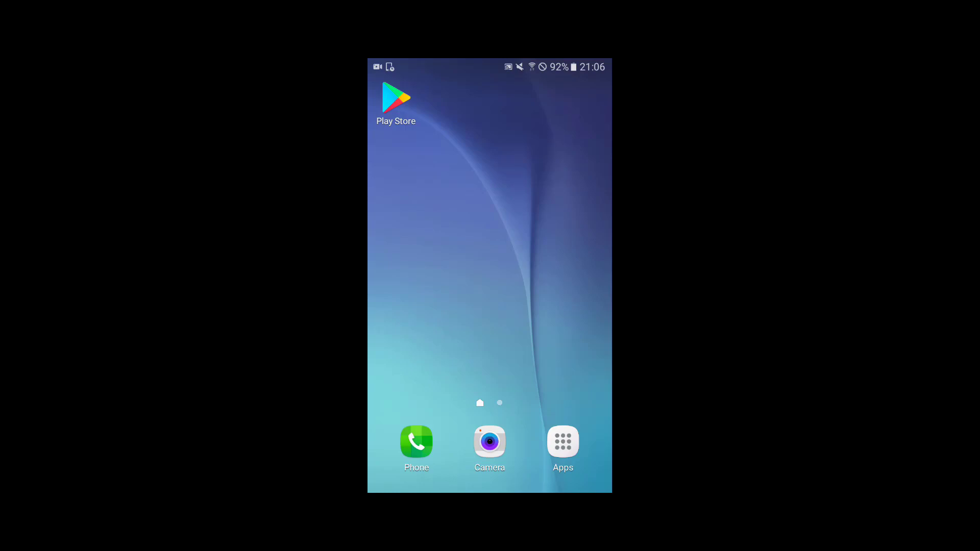
Step: Search Google Play for 'aird' and open the AirDroid: Remote access & File listing
left_click(396, 98)
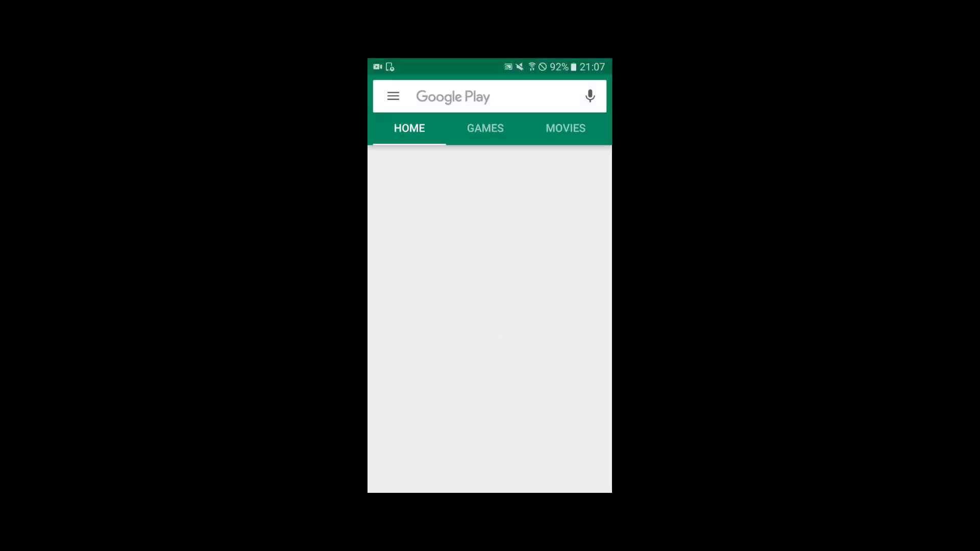
left_click(490, 96)
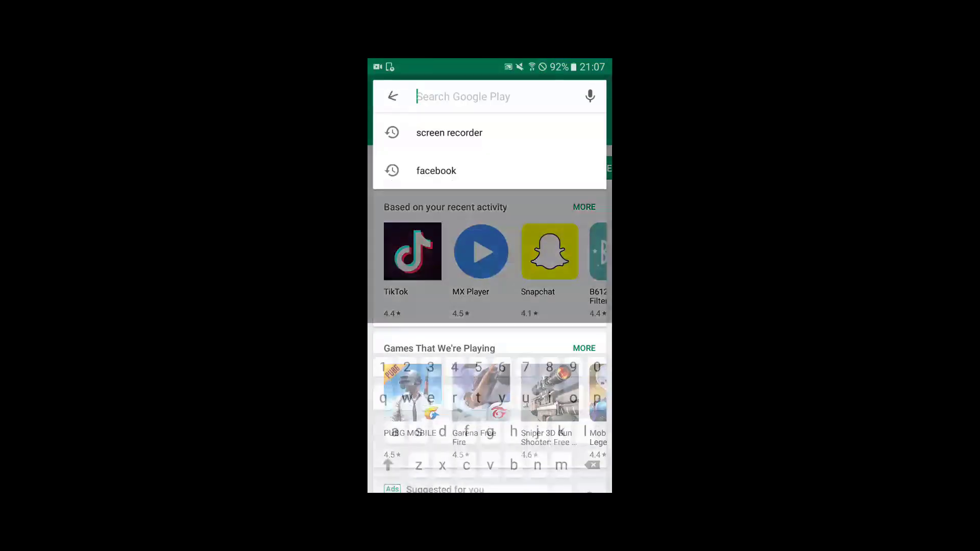
type("aird")
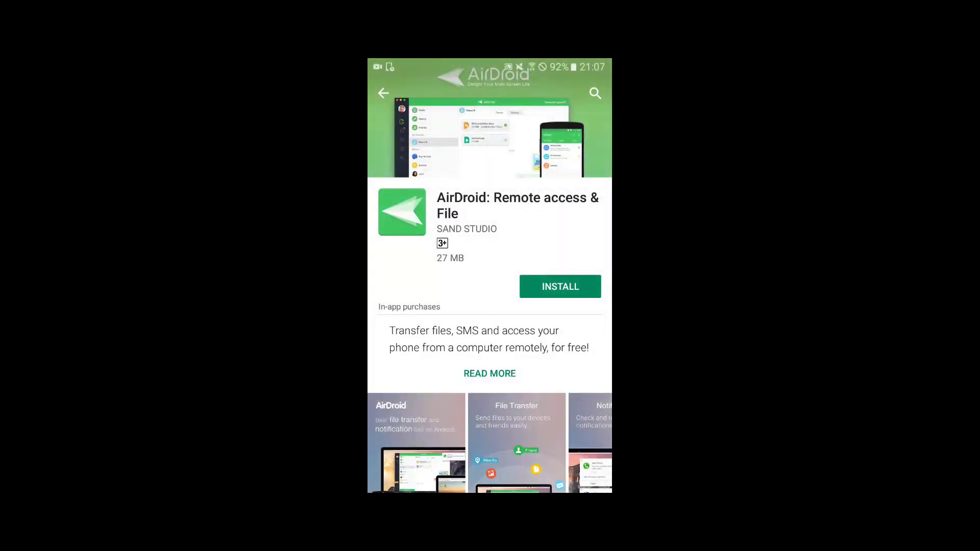
Step: Install and launch AirDroid, then sign up a new account as 'brainymag'
left_click(560, 287)
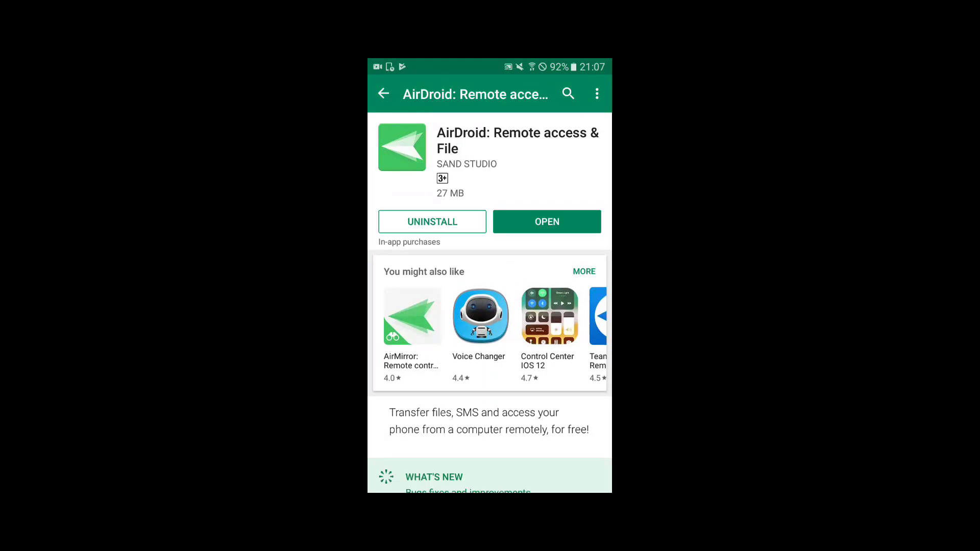
left_click(546, 221)
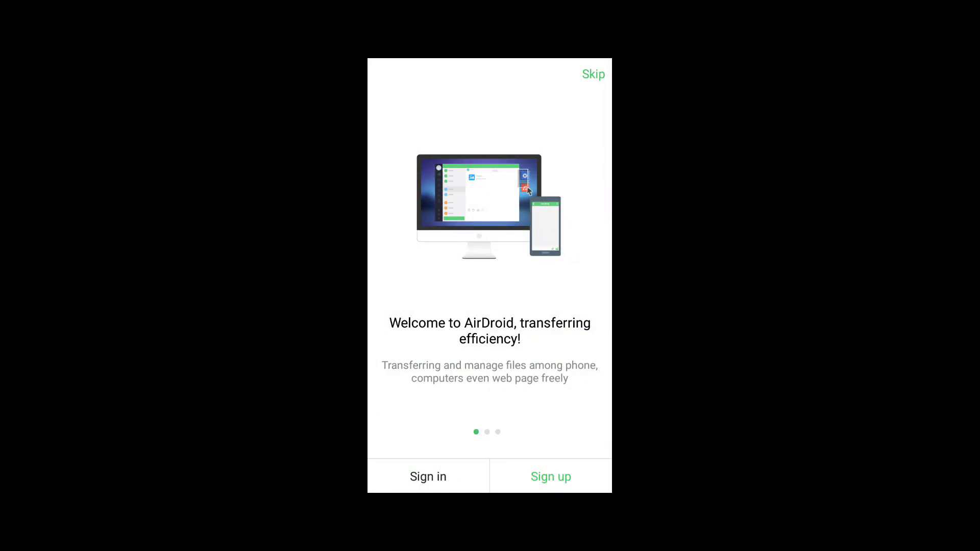
left_click(551, 476)
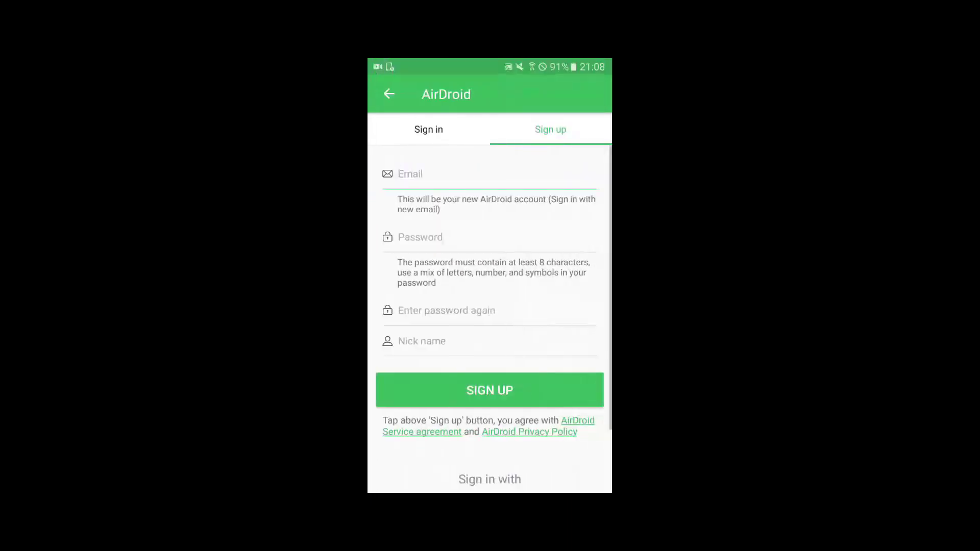
type("brainymag")
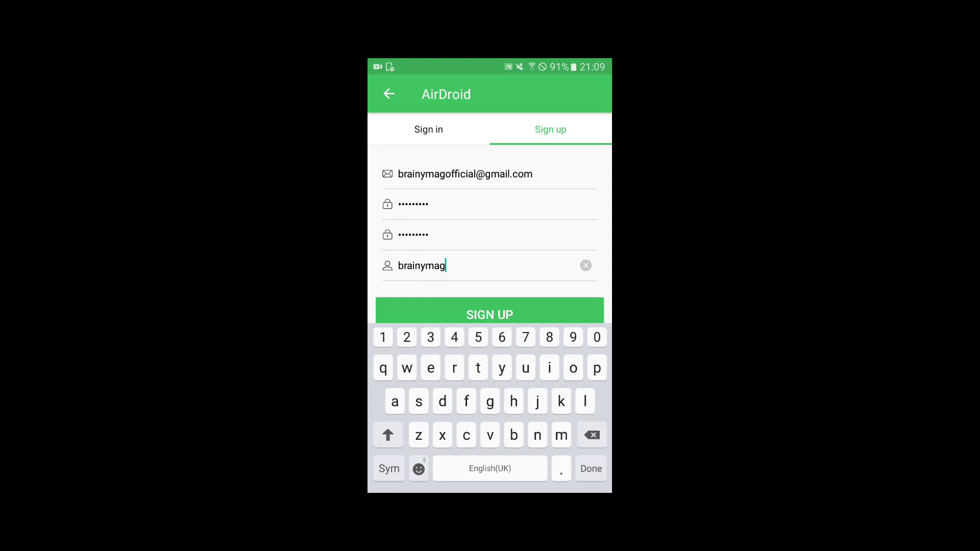
left_click(490, 315)
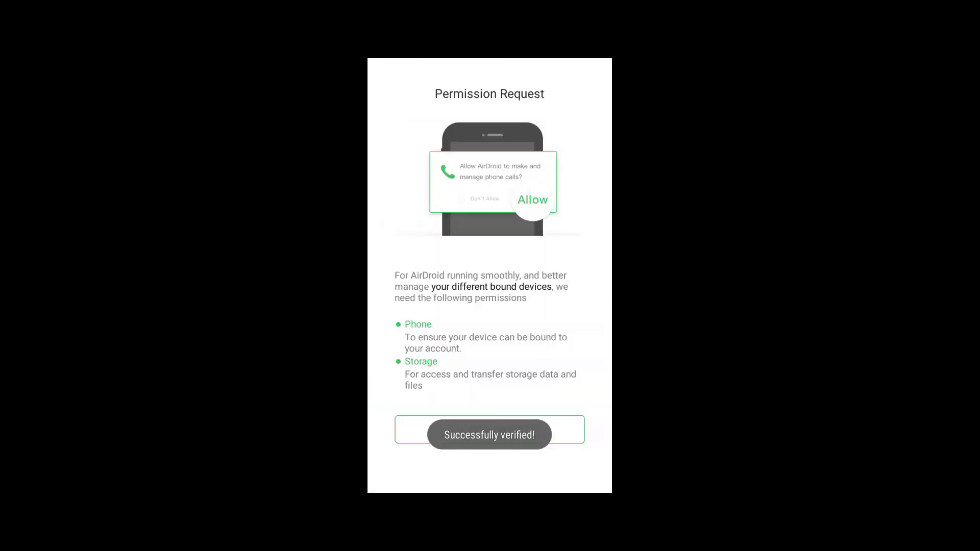
Step: Allow AirDroid phone-call and storage access, then confirm the Security & Remote Features screen
left_click(490, 434)
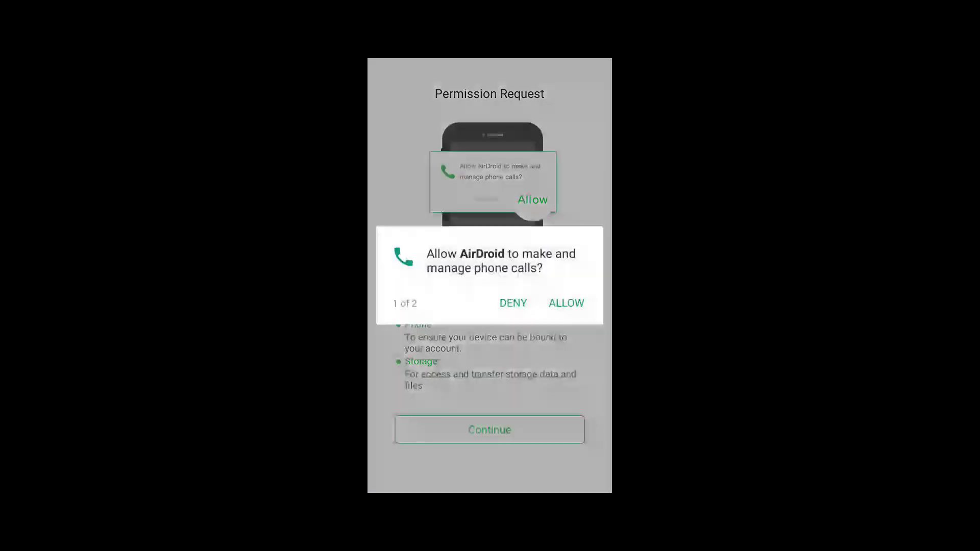
left_click(567, 304)
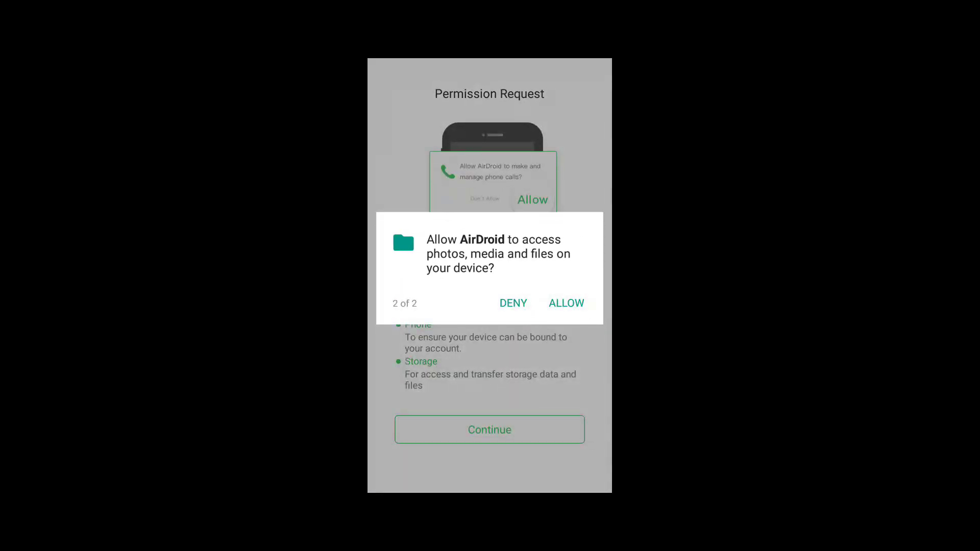
left_click(567, 303)
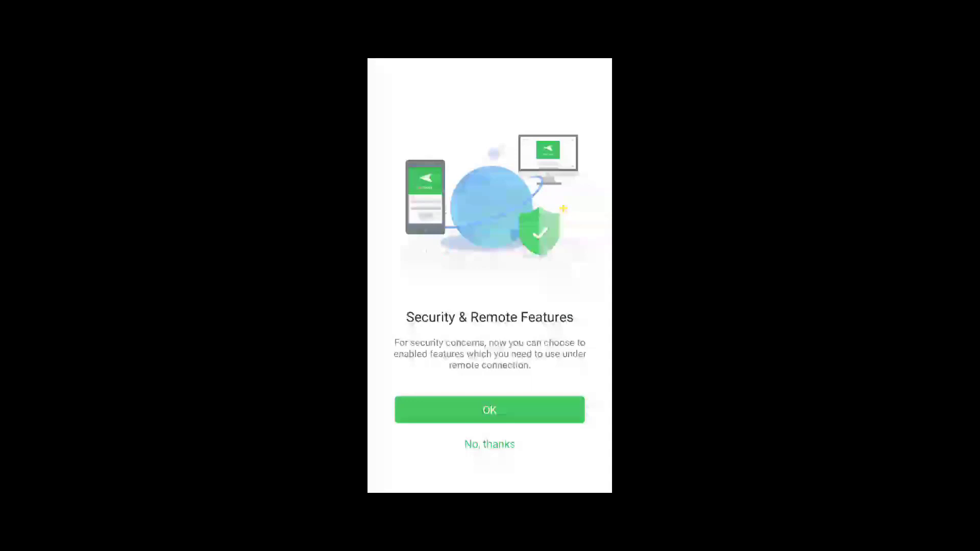
left_click(489, 410)
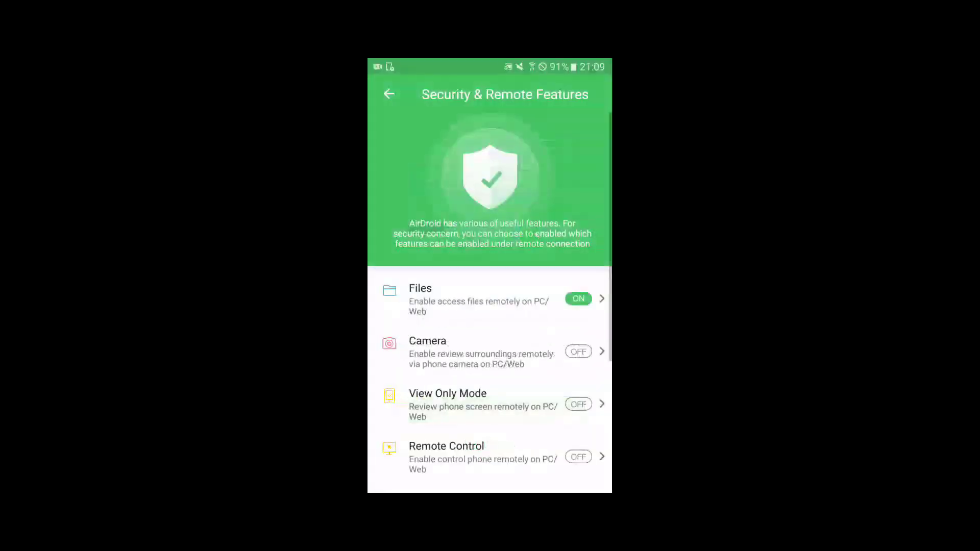
Step: Enable remote Camera by letting AirDroid draw over other apps
scroll("down", 3)
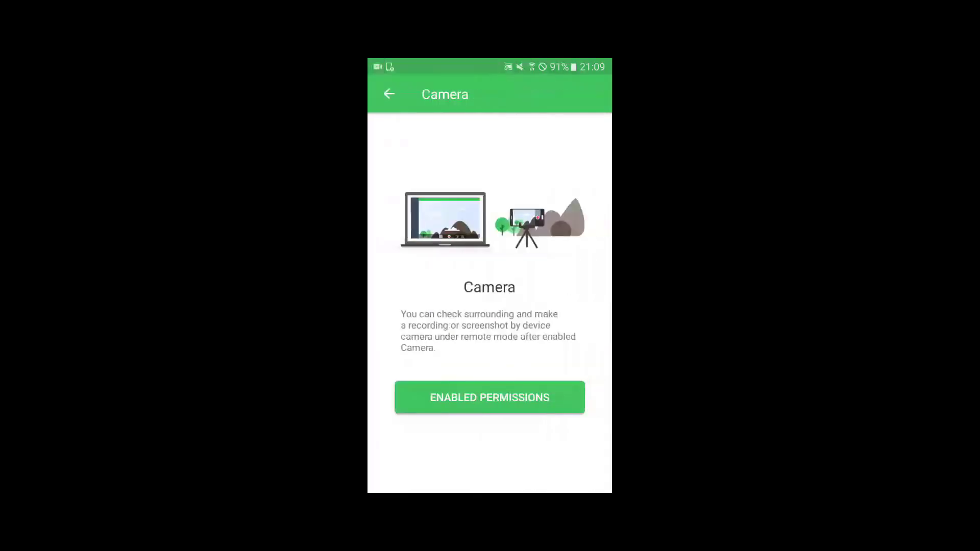
left_click(489, 397)
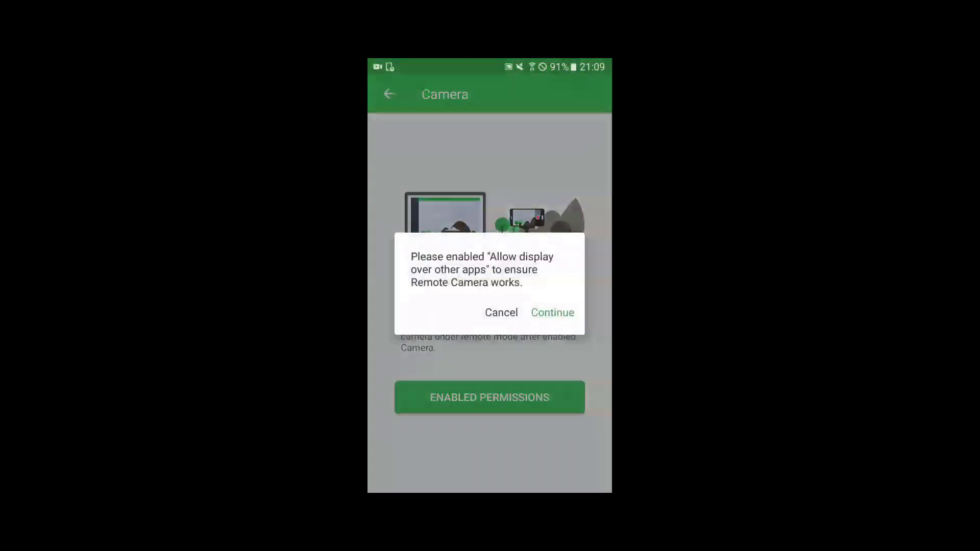
left_click(552, 313)
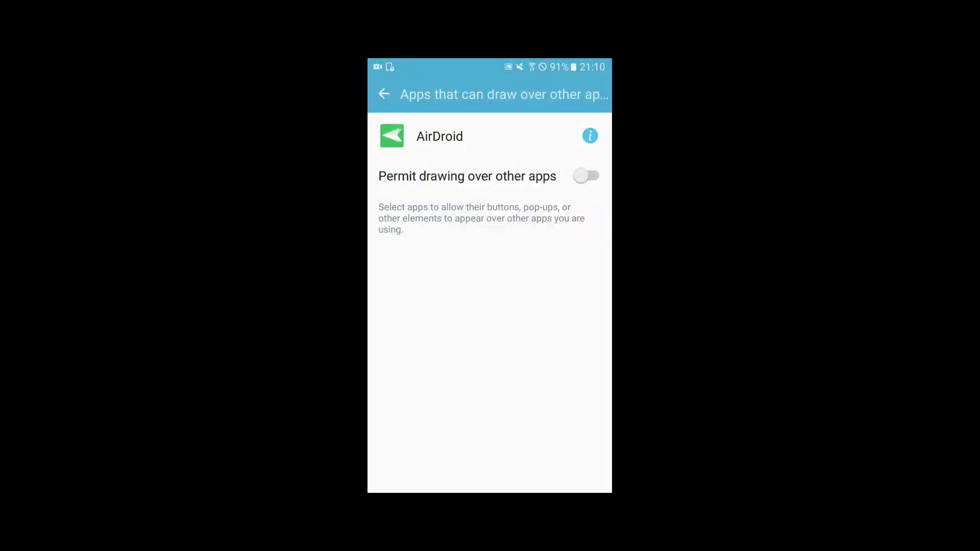
left_click(385, 94)
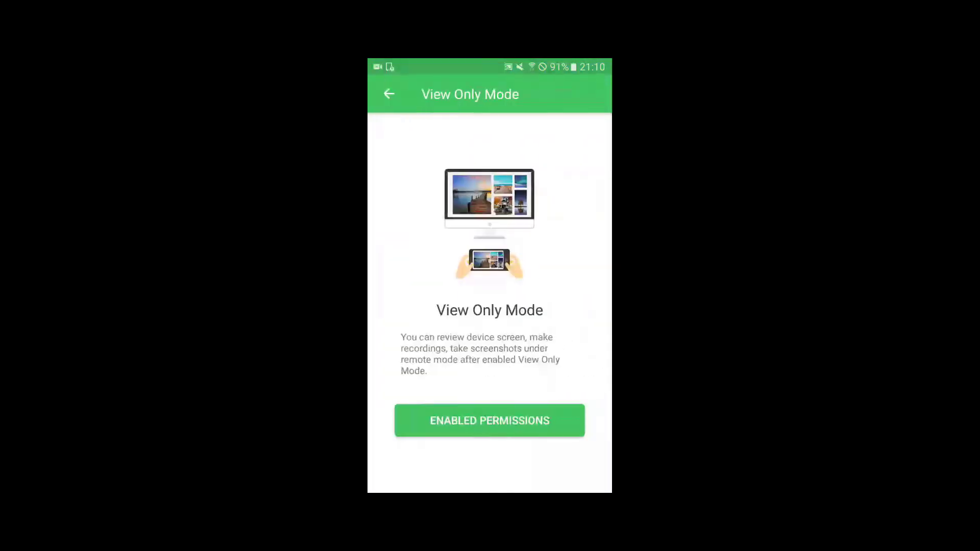
Step: Turn on View Only Mode, suppressing the warning and allowing screen capture
left_click(489, 421)
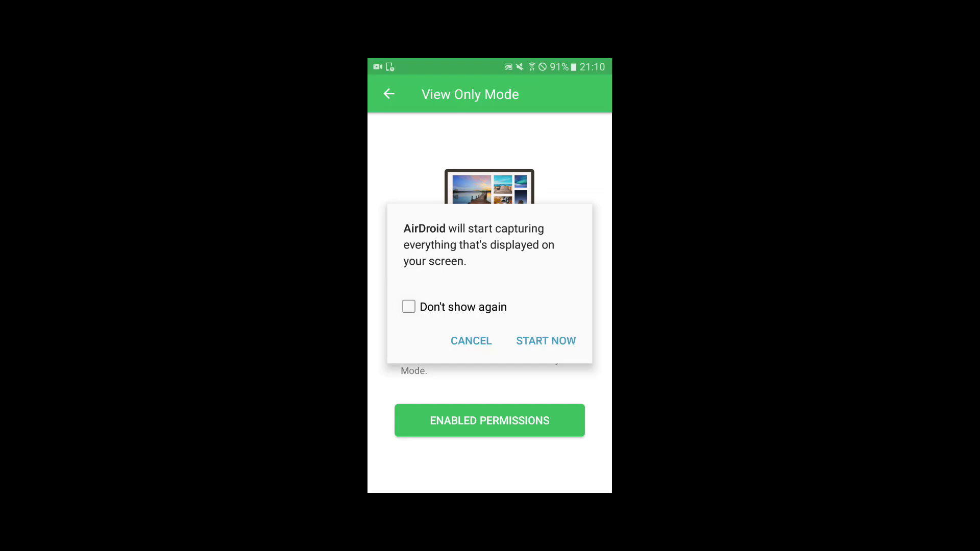
left_click(408, 307)
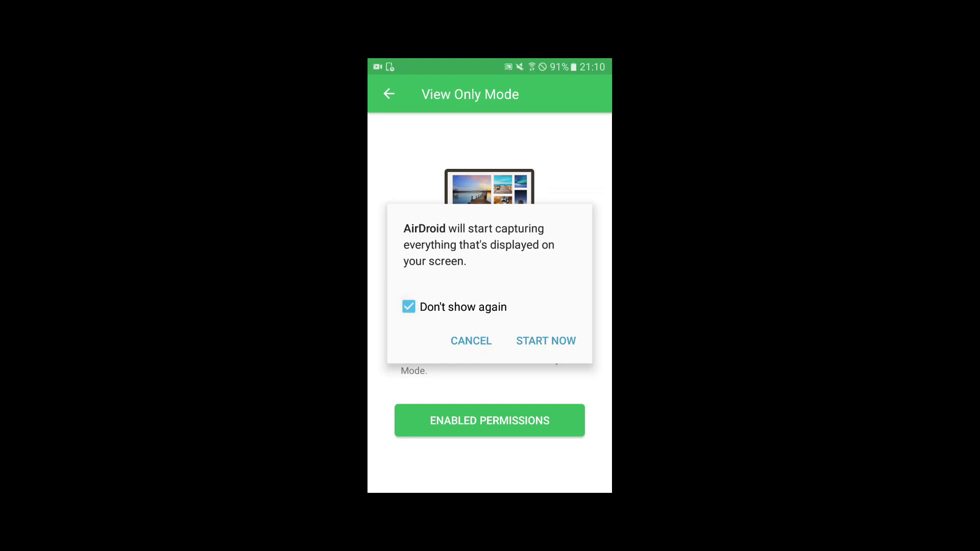
left_click(546, 342)
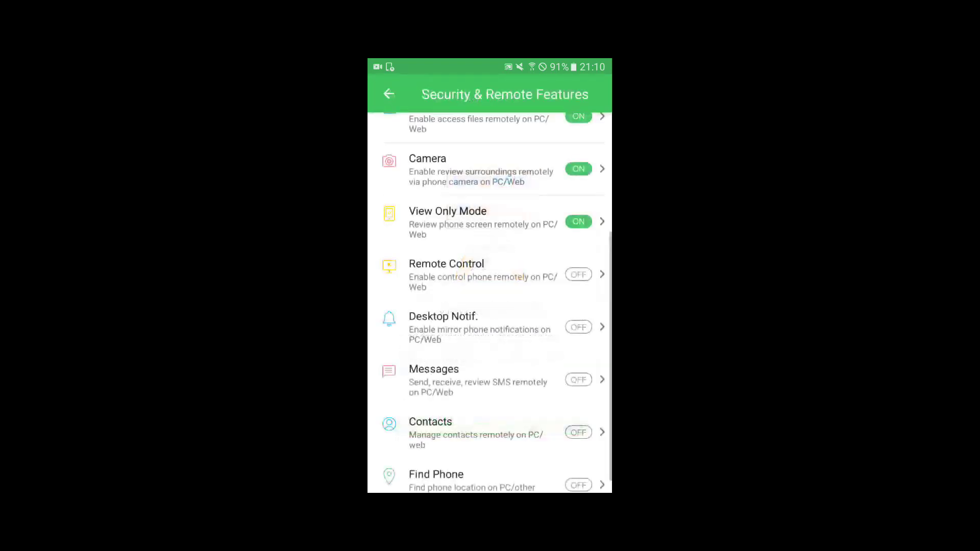
Step: Try enabling Remote Control, then return to the remote features list
left_click(446, 275)
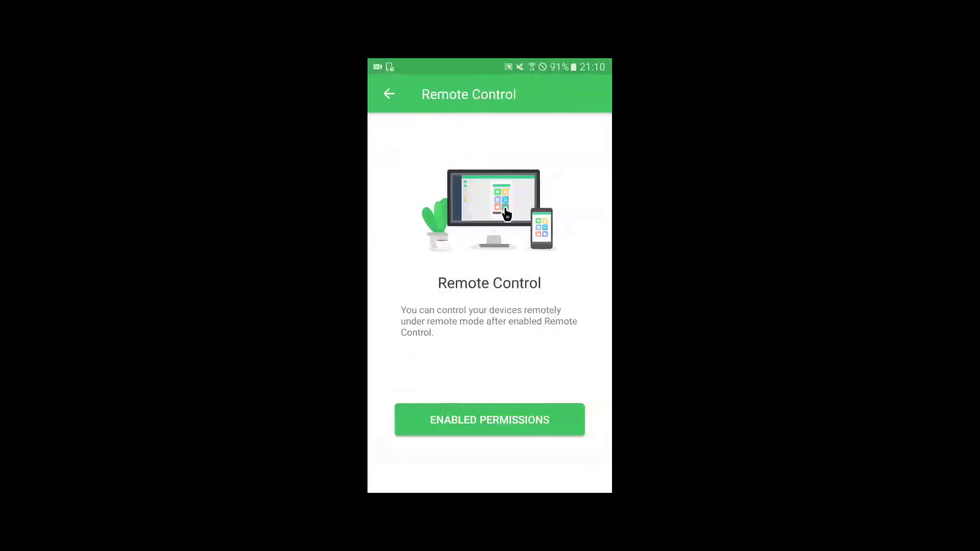
left_click(490, 419)
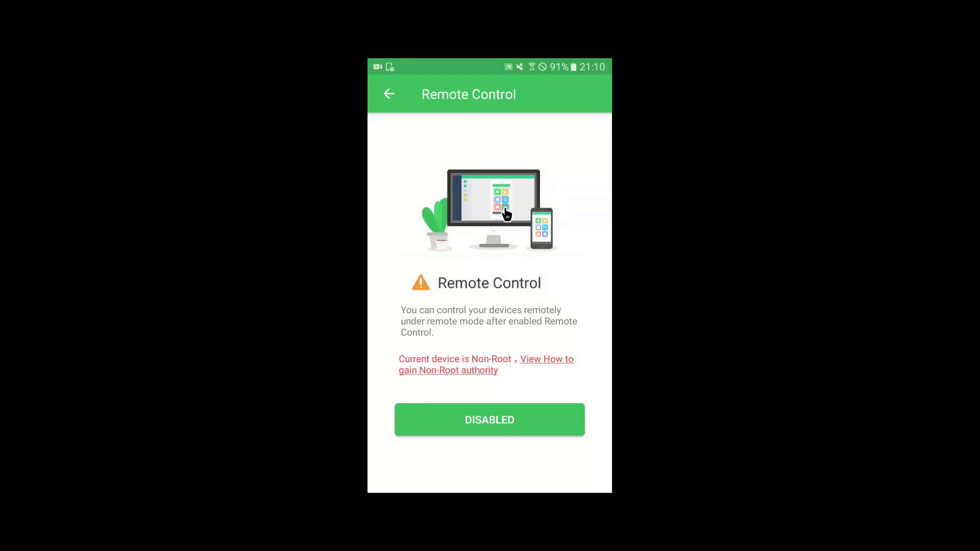
left_click(389, 94)
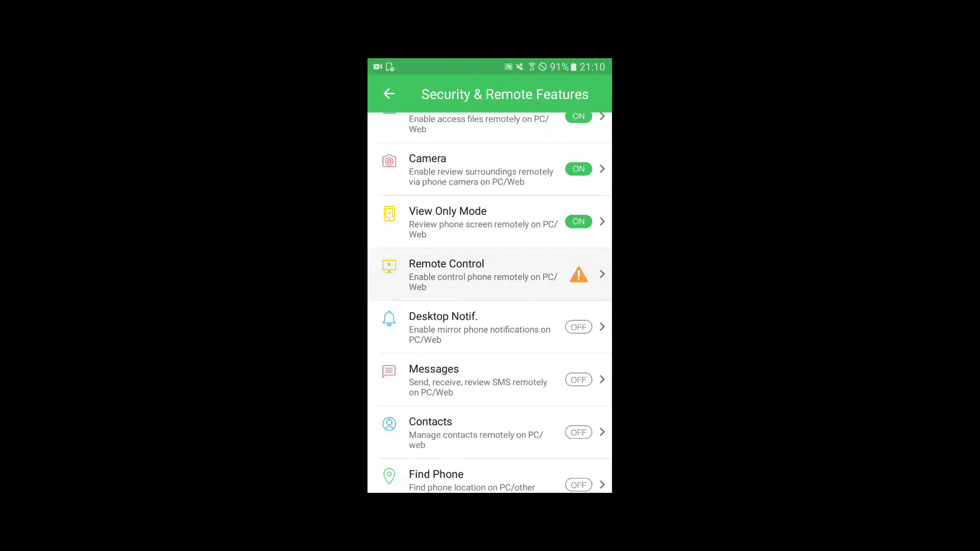
Step: Enable desktop Notification Mirror with notification access
left_click(480, 328)
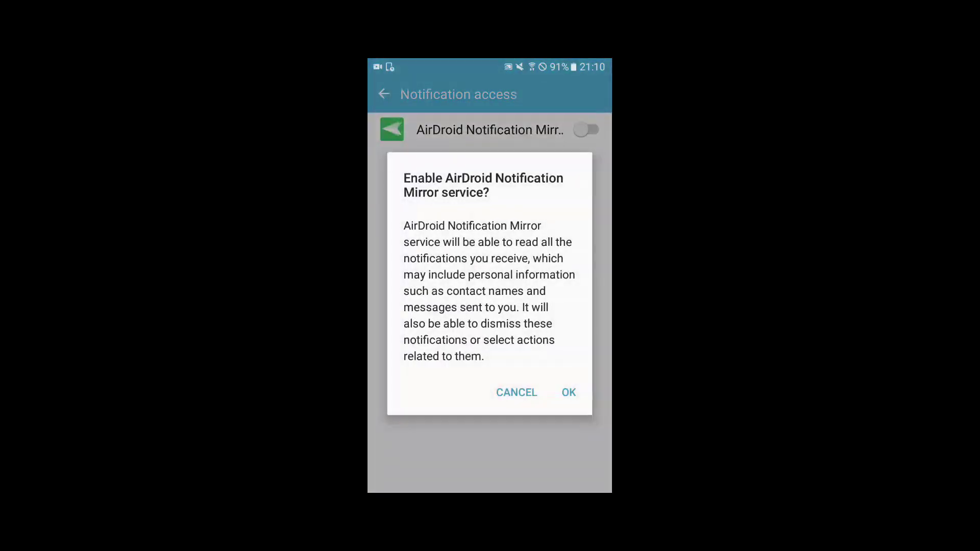
left_click(569, 393)
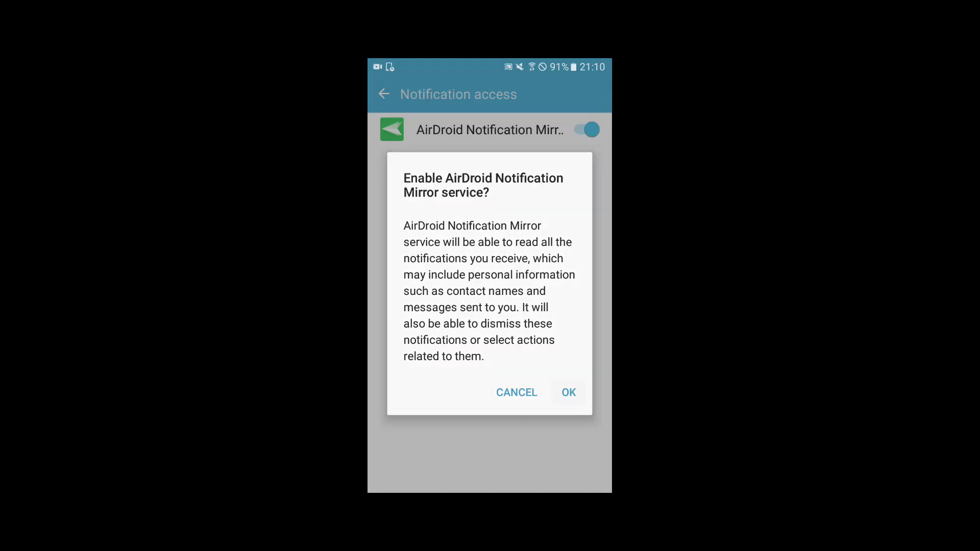
left_click(569, 392)
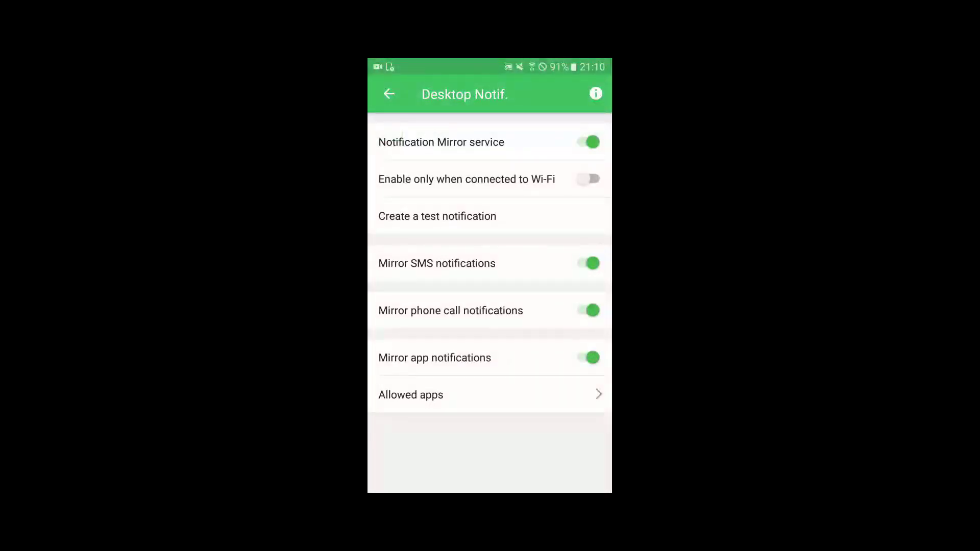
Step: Enable Messages and Contacts, allowing SMS despite the scam warning and contacts access
left_click(389, 94)
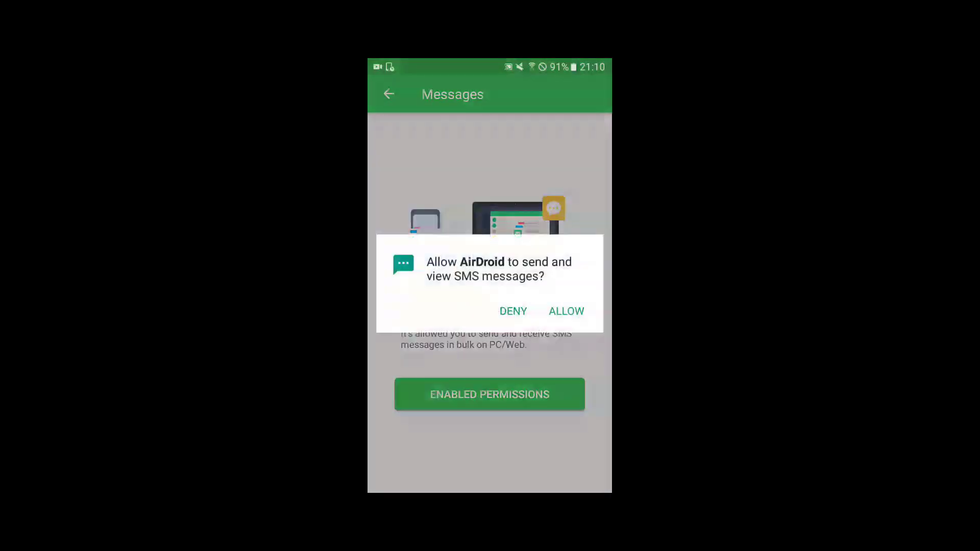
left_click(566, 311)
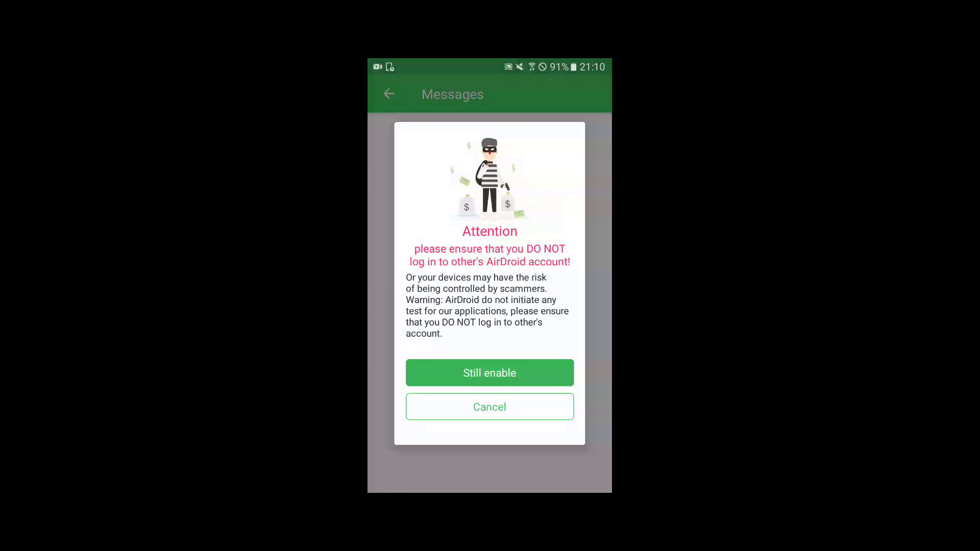
left_click(490, 373)
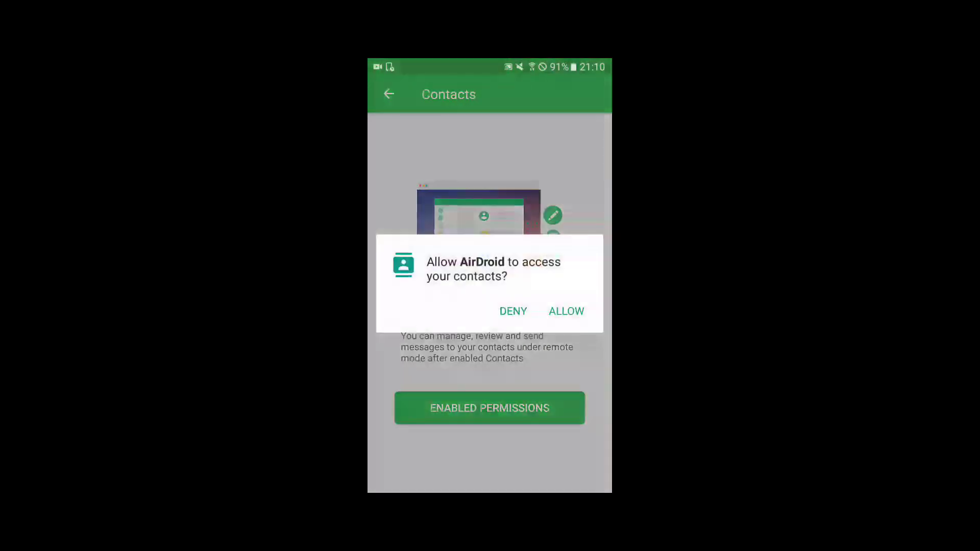
left_click(567, 311)
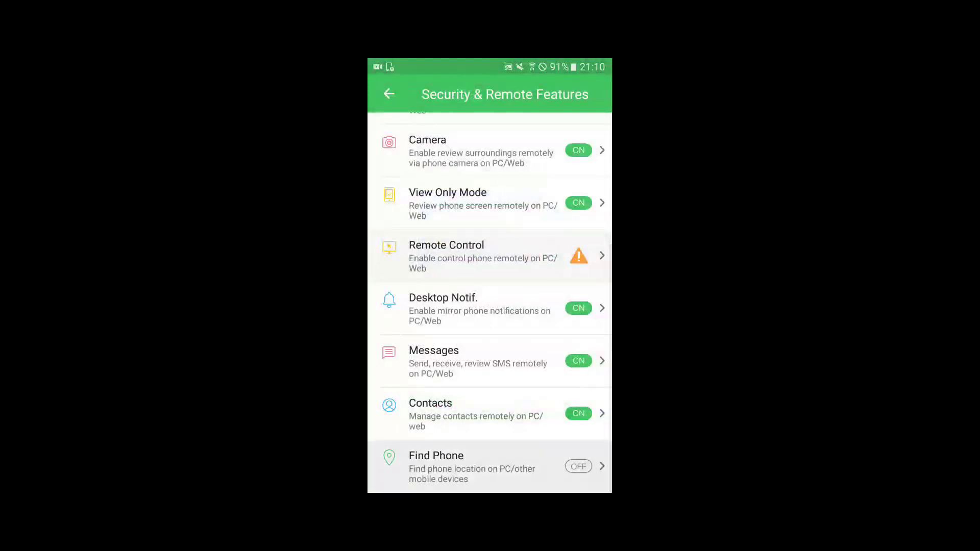
Step: Enable Find Phone with location access and device administrator rights
left_click(435, 468)
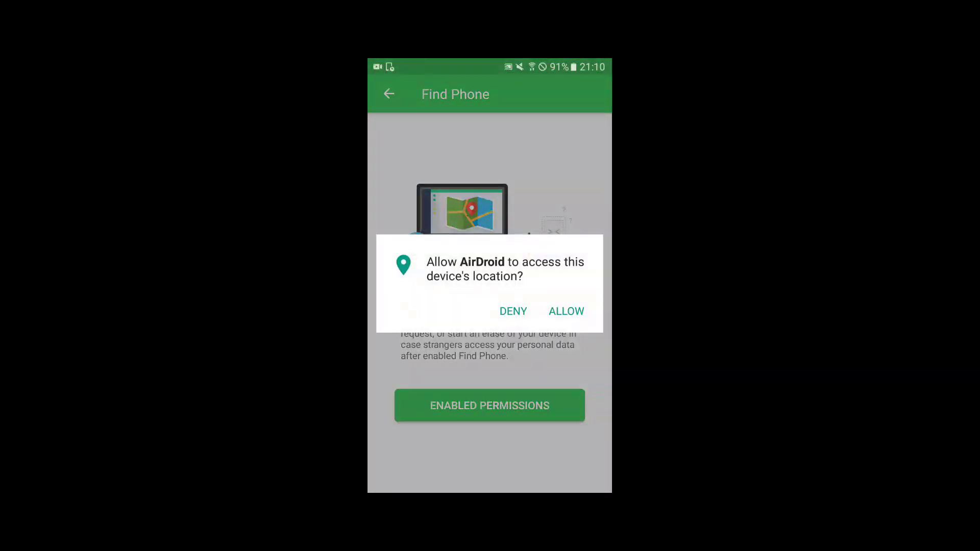
left_click(566, 311)
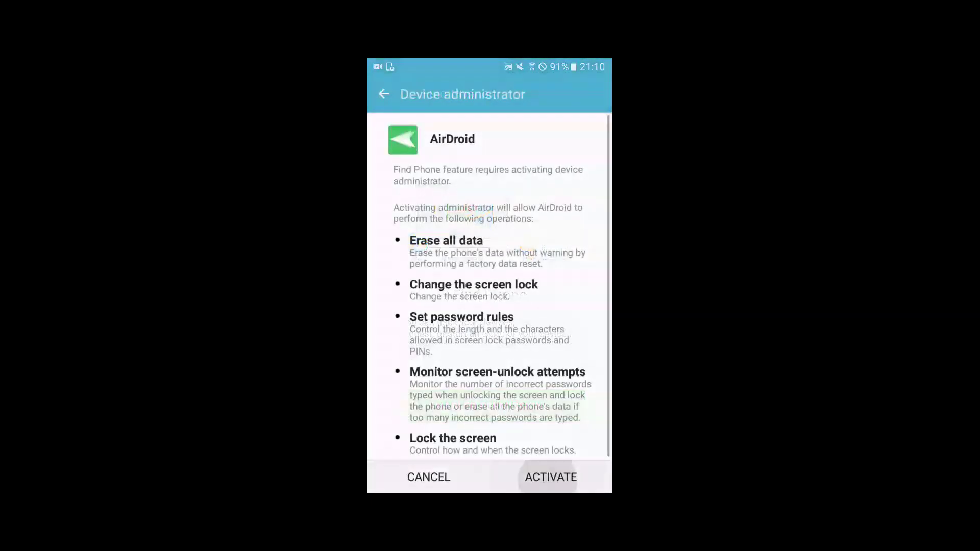
left_click(550, 477)
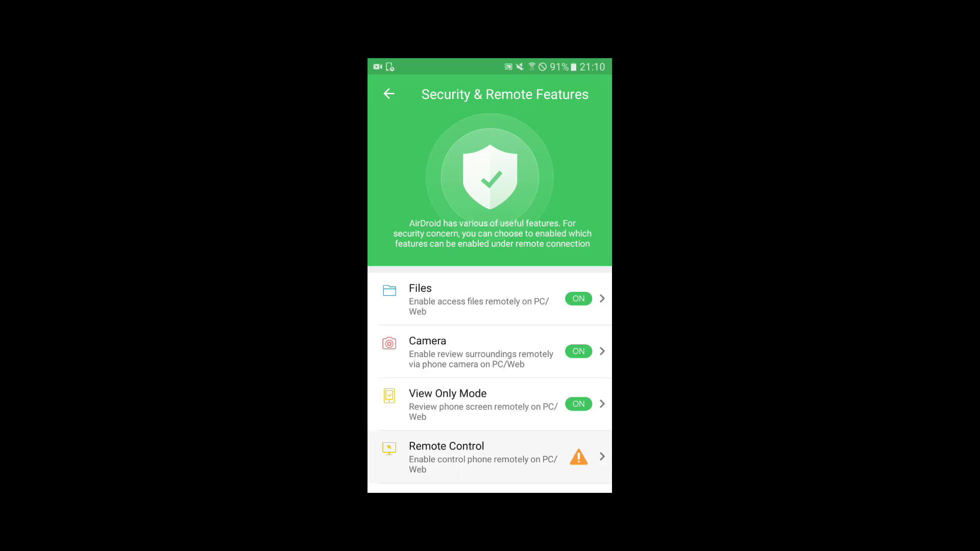
scroll("down", 3)
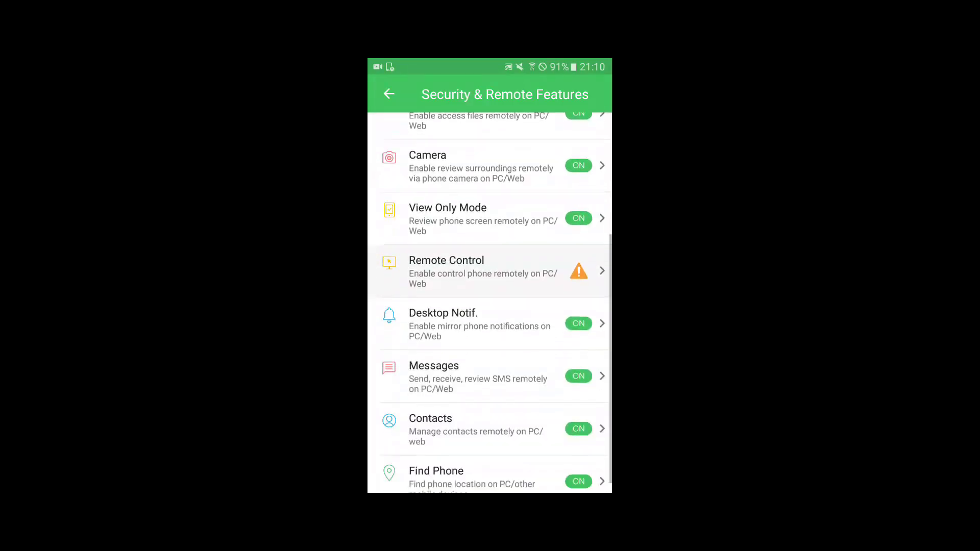
scroll("down", 3)
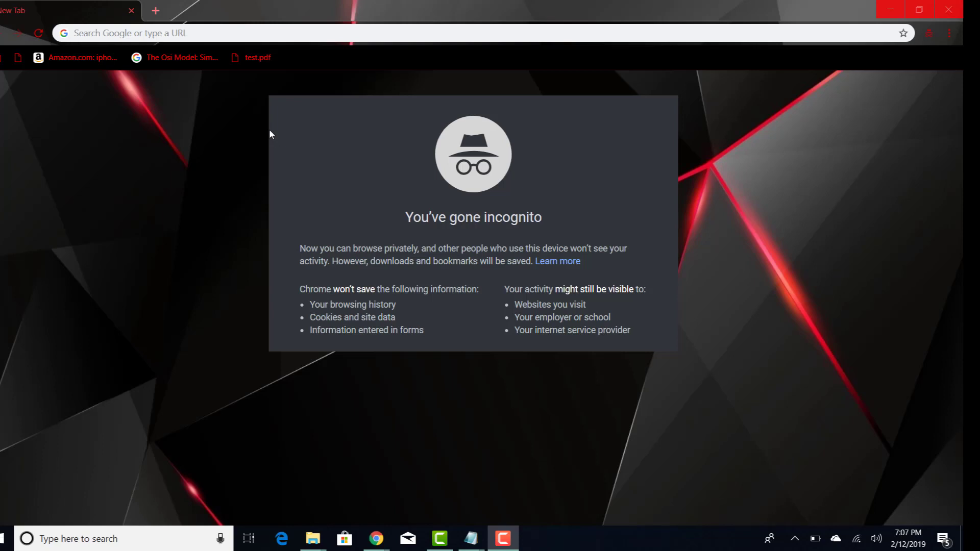
left_click(217, 32)
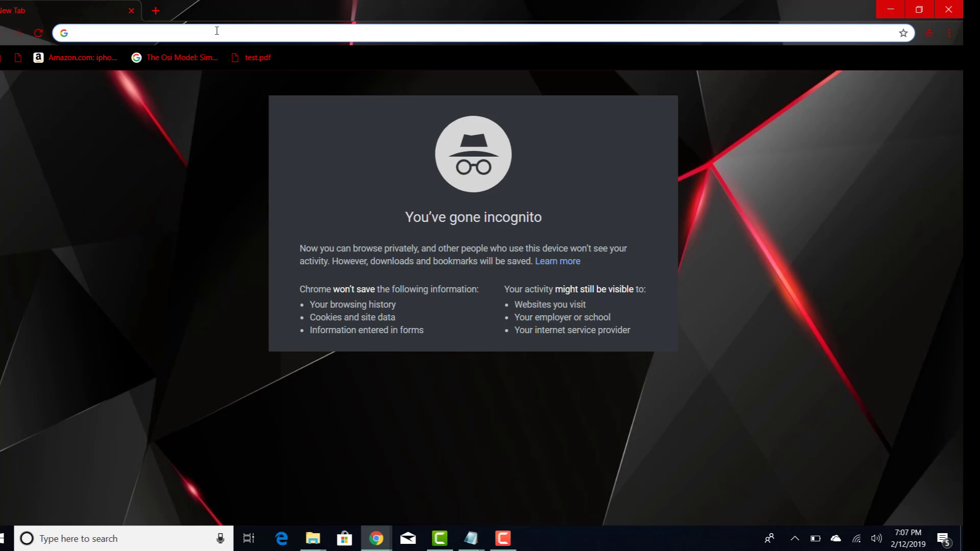
type("https://www.airdroid.com/#go_download_airdroid")
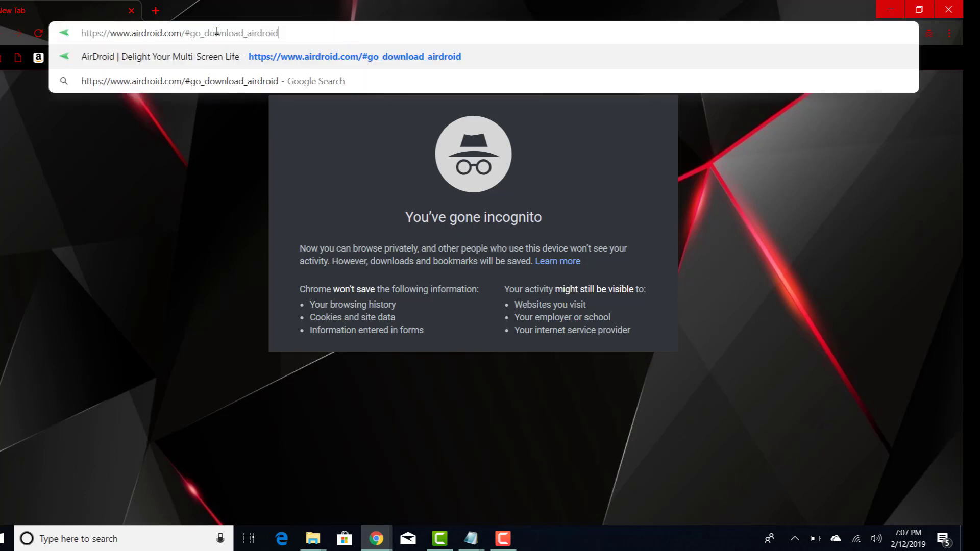
key("Enter")
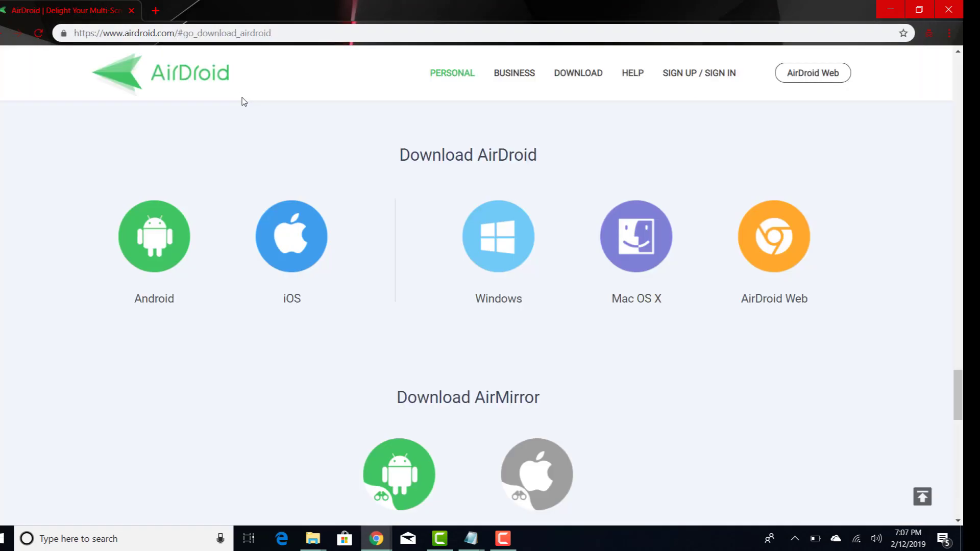
mouse_move(386, 264)
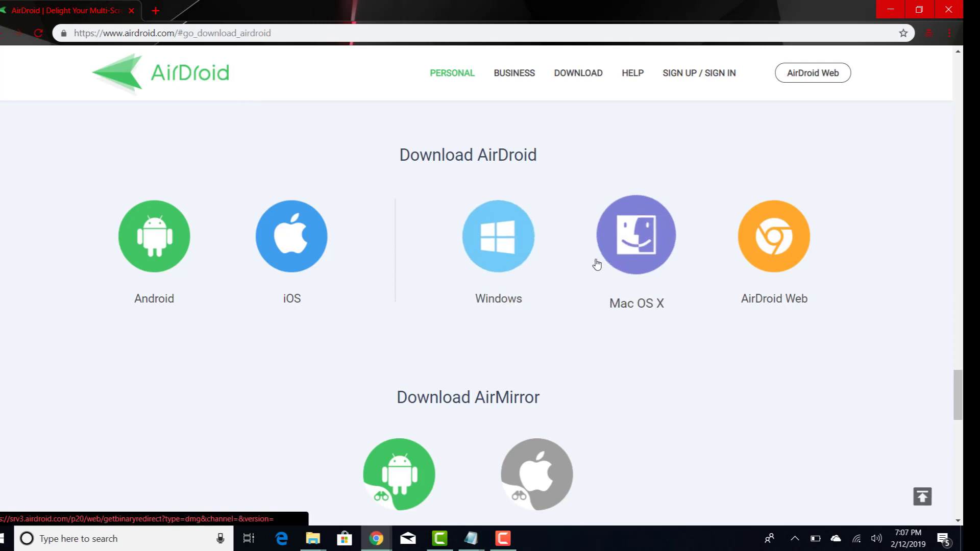
left_click(498, 243)
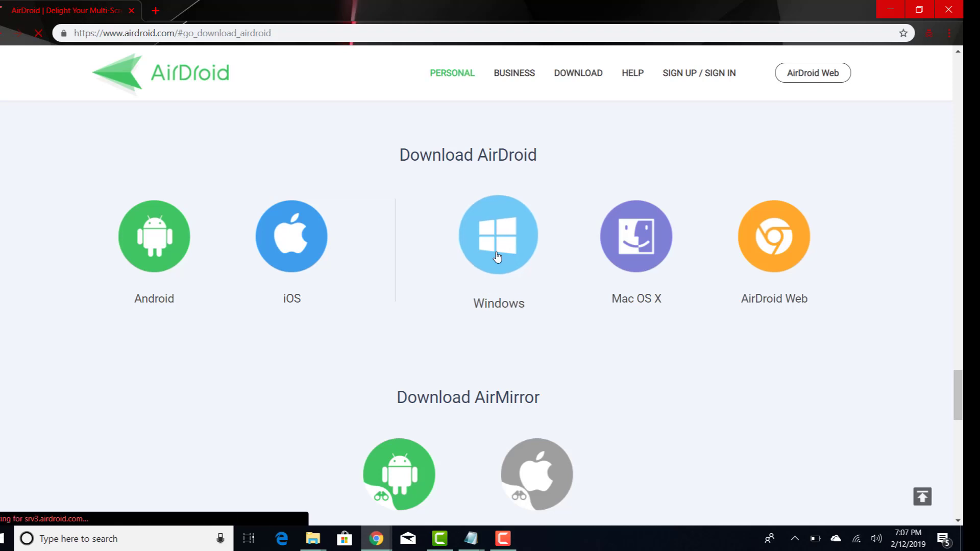
Step: Download the 53 MB AirDroid 3.6.4.0 installer and install it in English to Program Files
left_click(498, 237)
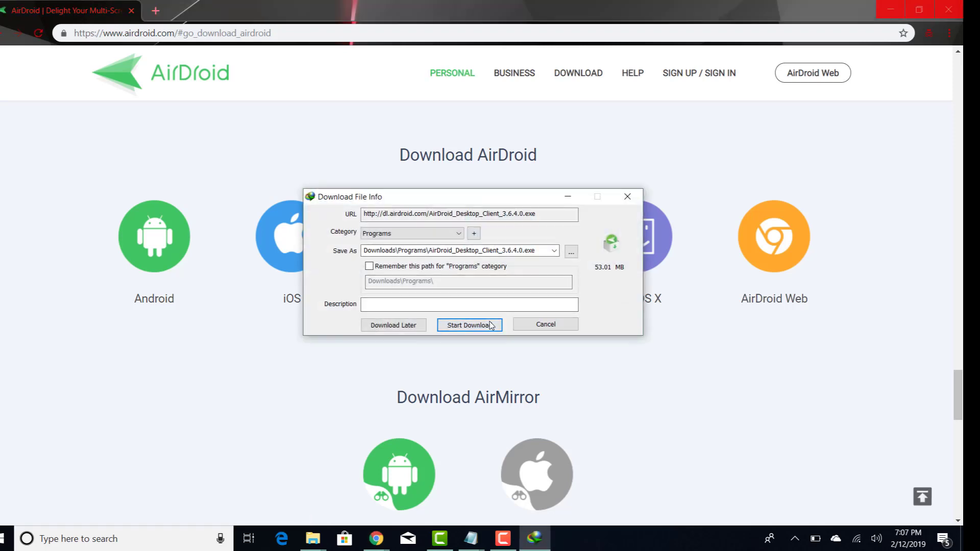
left_click(469, 325)
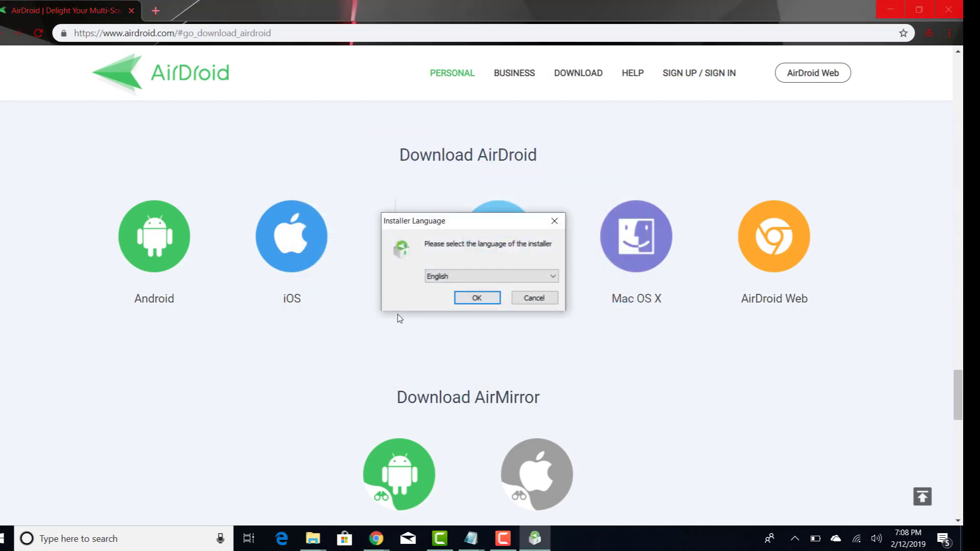
left_click(534, 297)
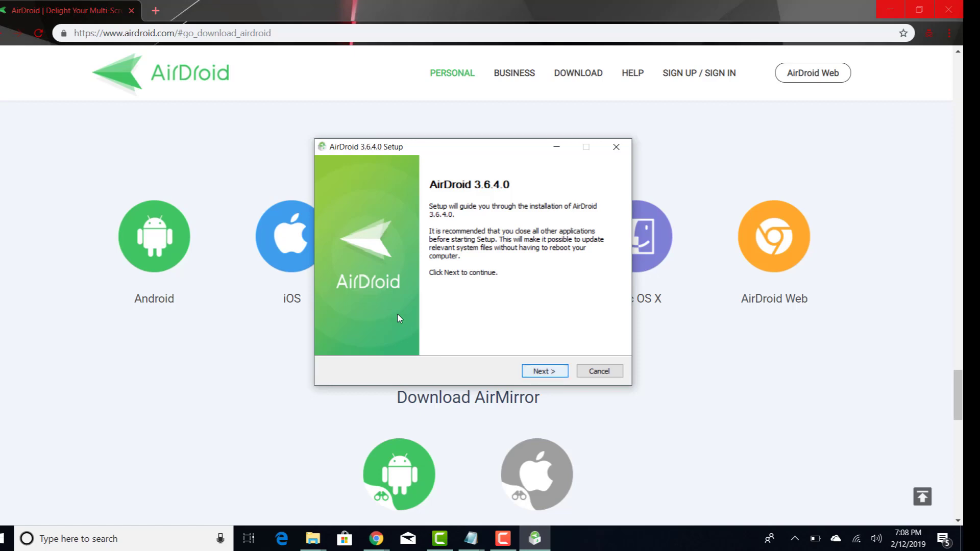
left_click(544, 371)
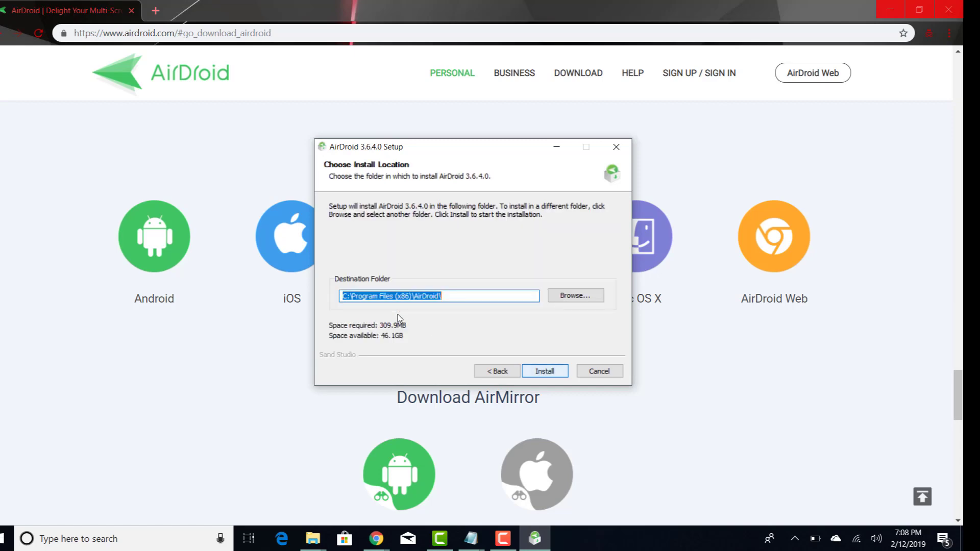
left_click(545, 371)
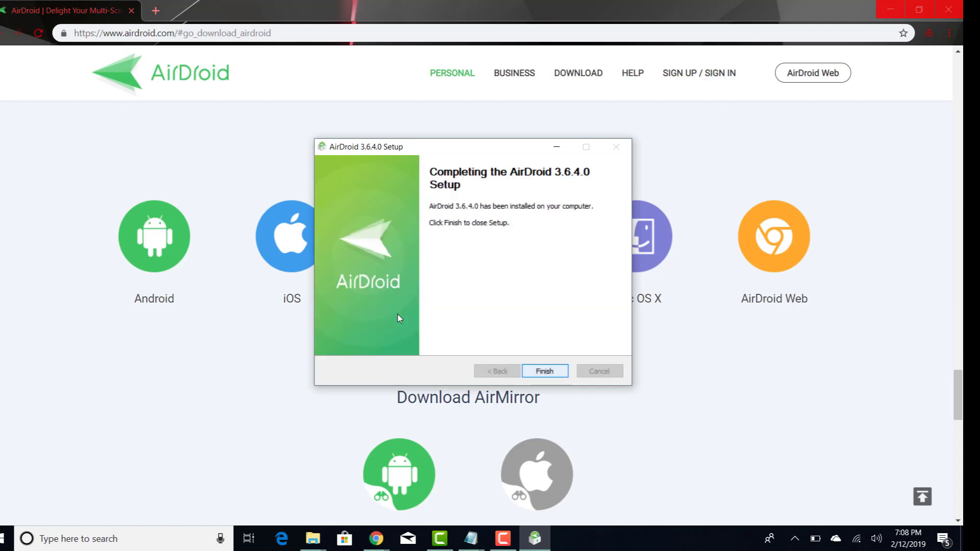
left_click(545, 372)
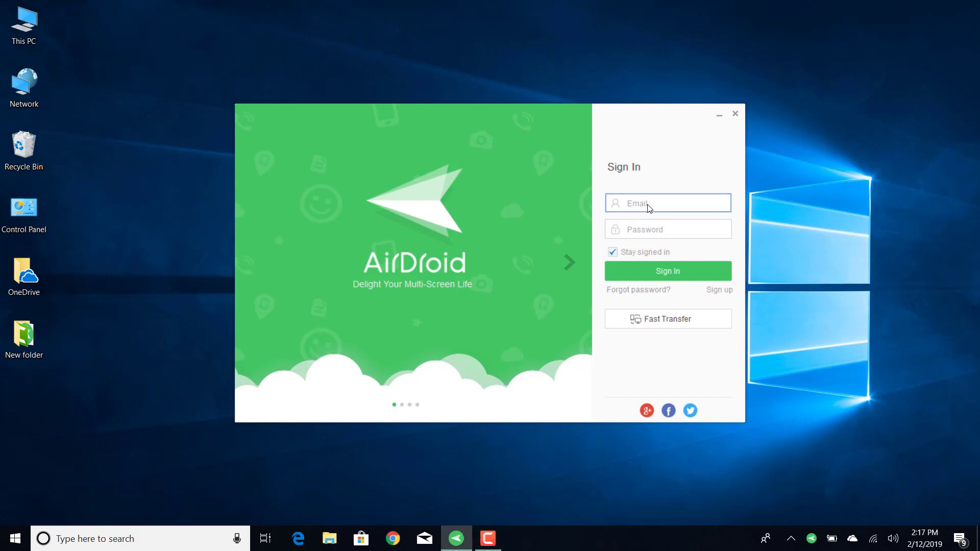
Step: Select the email field in the desktop client's Sign In panel
left_click(668, 272)
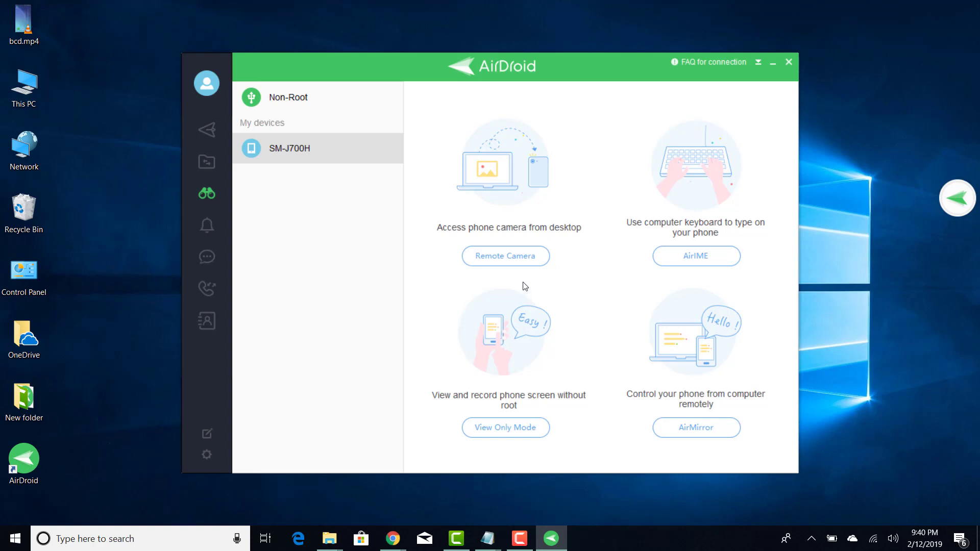
Step: Open Remote Camera, toggle the phone flashlight on and off, then close the camera
left_click(506, 256)
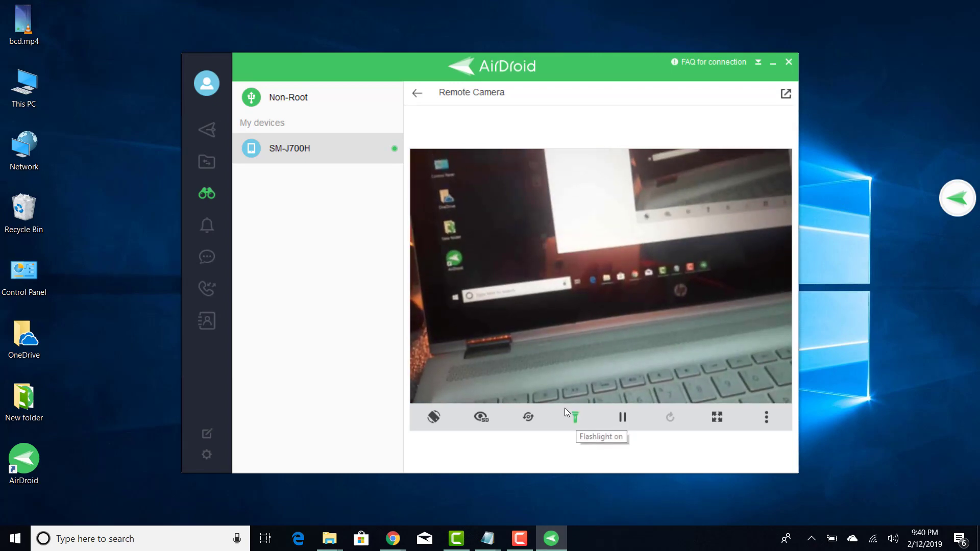
left_click(575, 418)
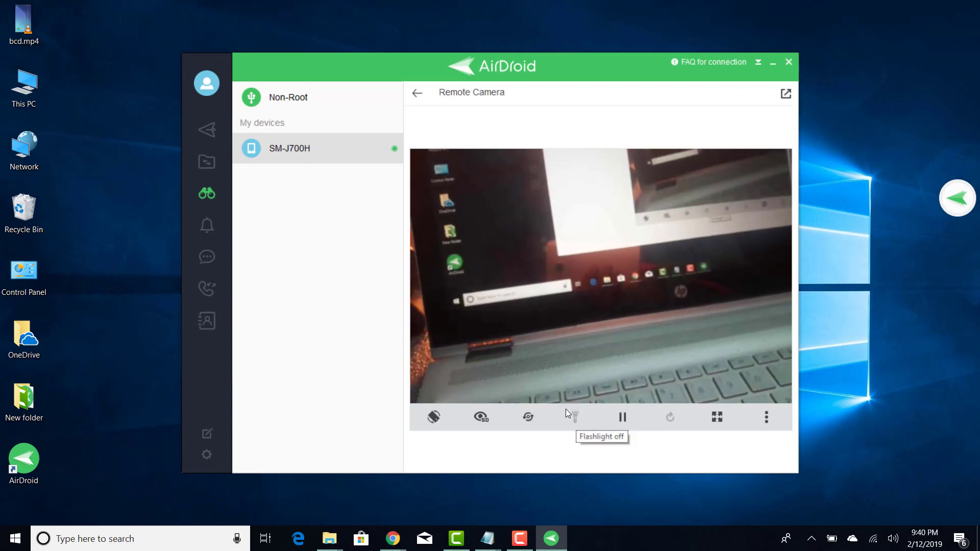
left_click(575, 416)
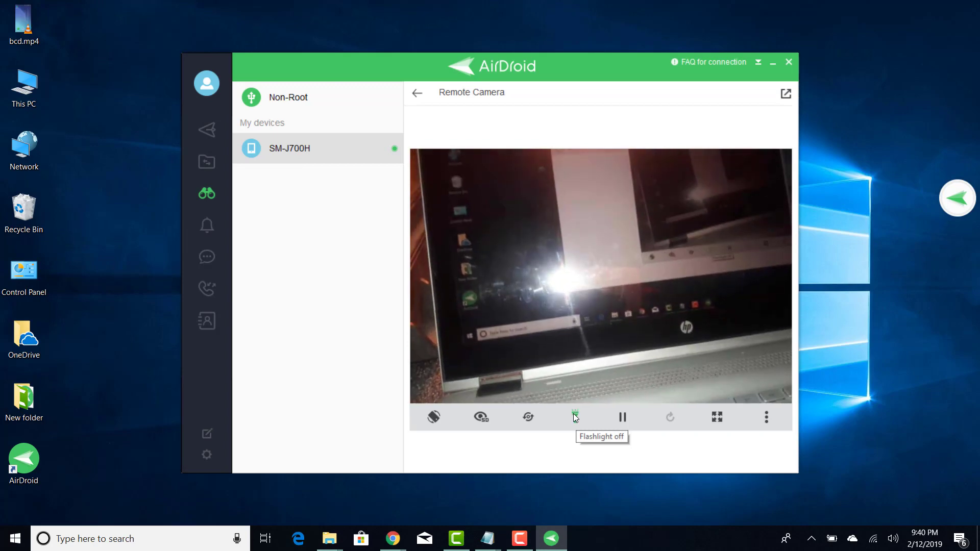
left_click(576, 417)
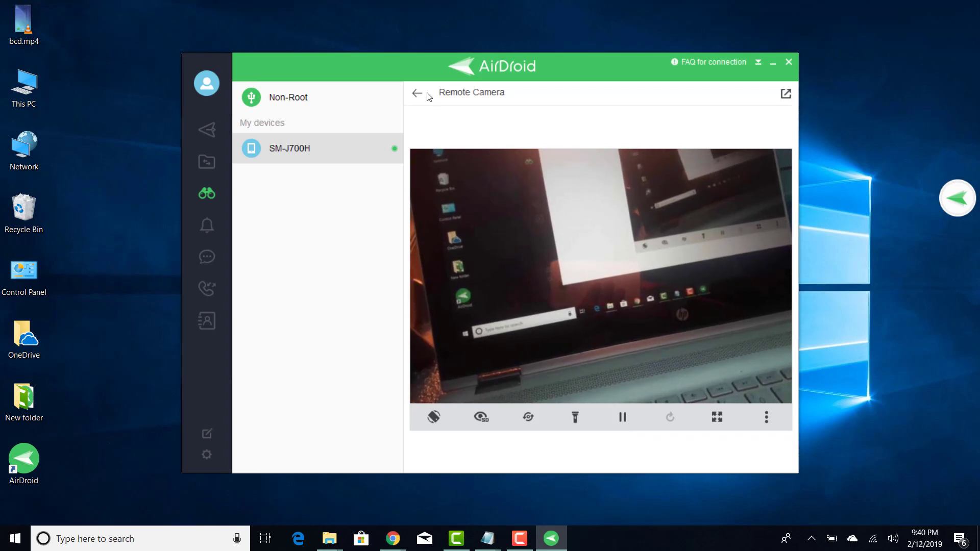
left_click(418, 93)
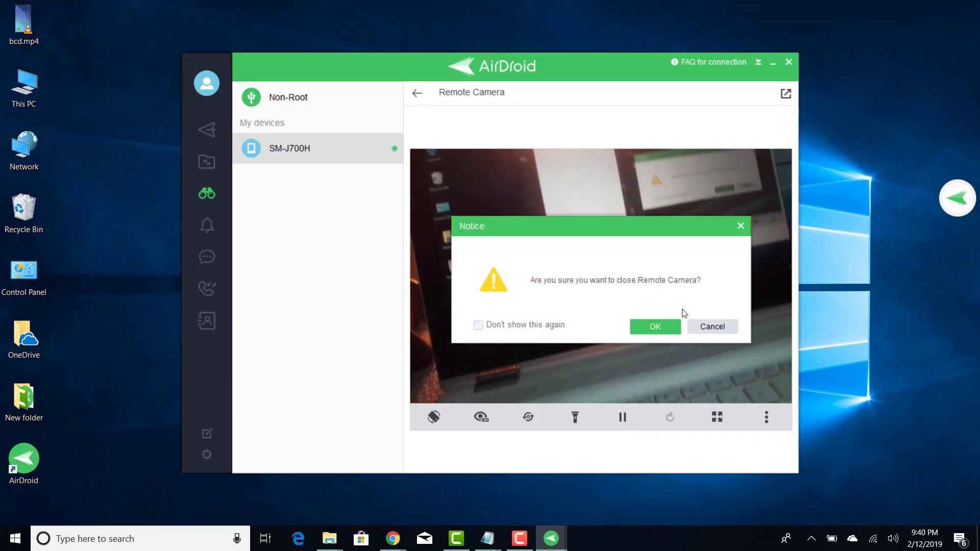
left_click(656, 327)
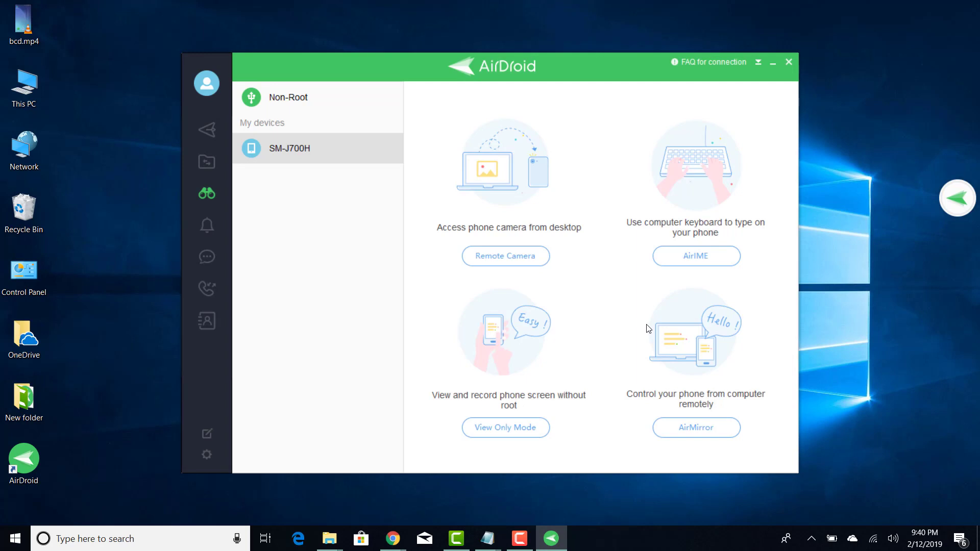
mouse_move(600, 292)
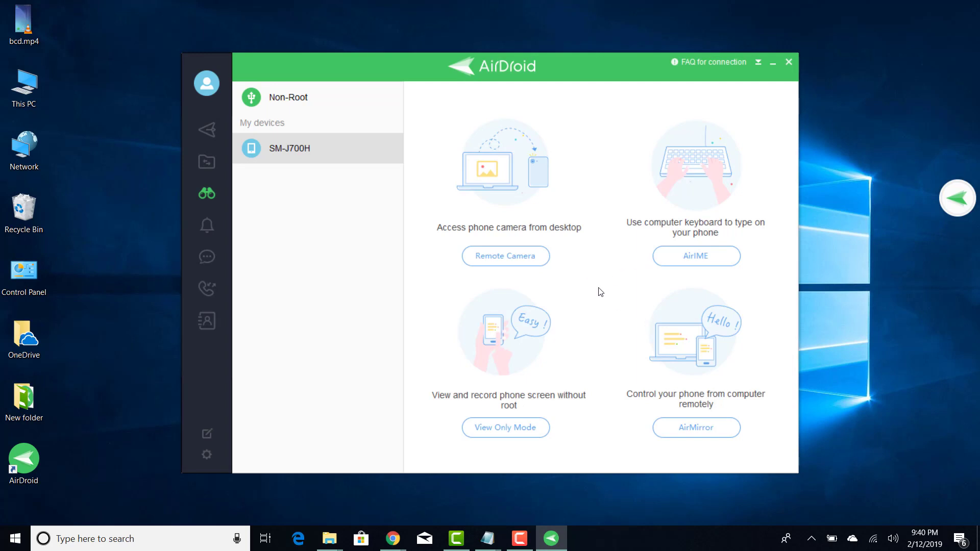
left_click(506, 428)
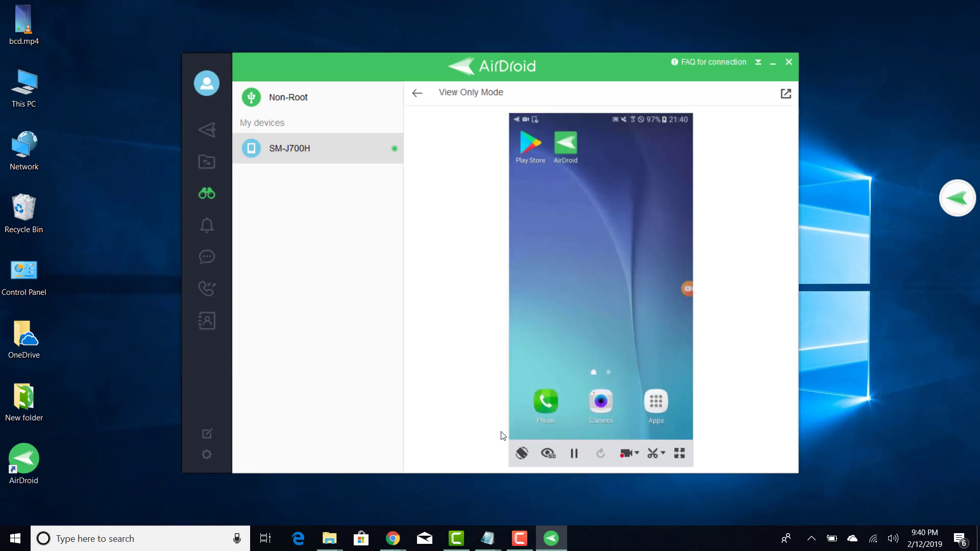
mouse_move(499, 402)
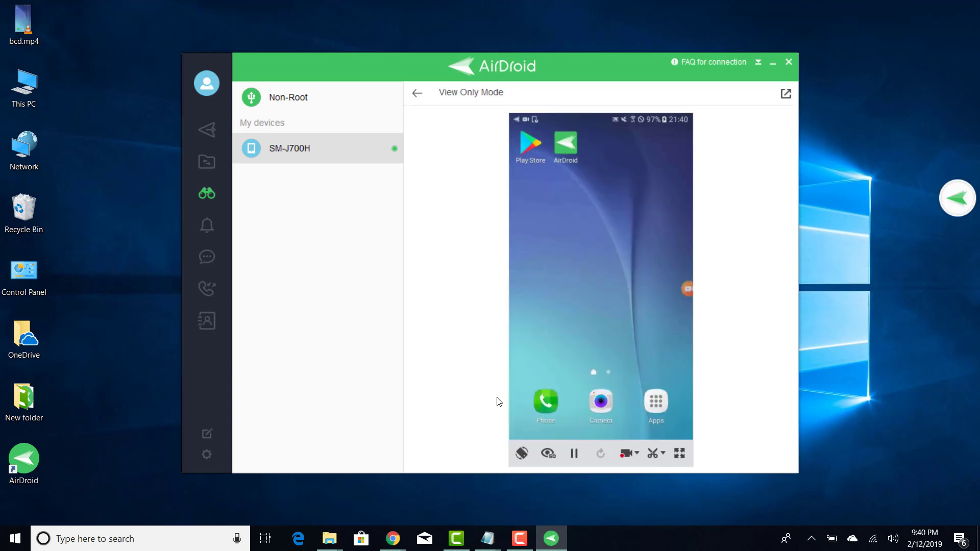
left_click(417, 93)
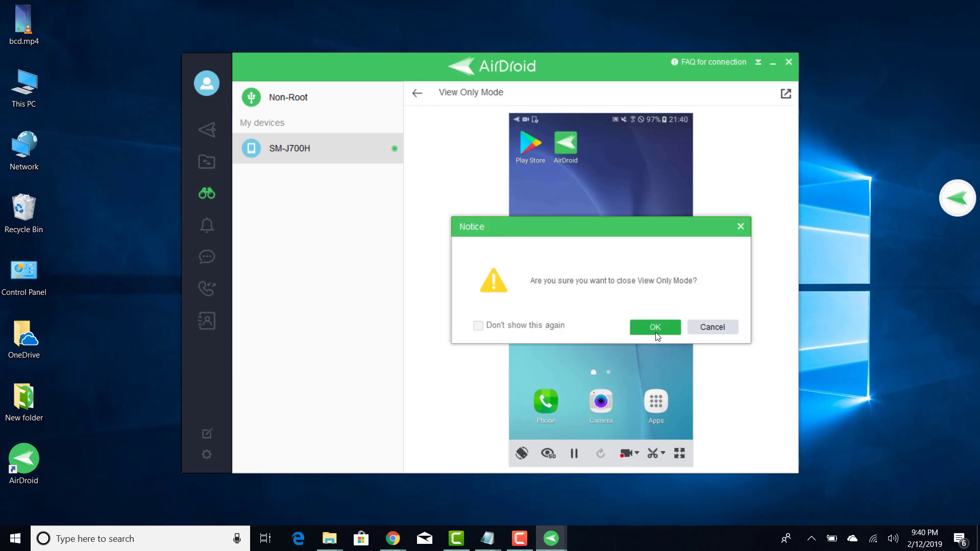
left_click(655, 327)
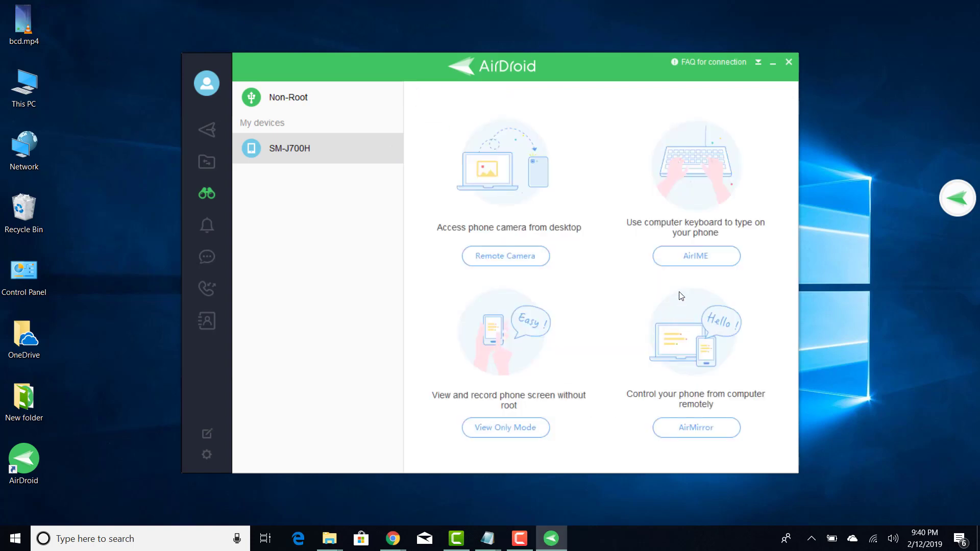
mouse_move(229, 241)
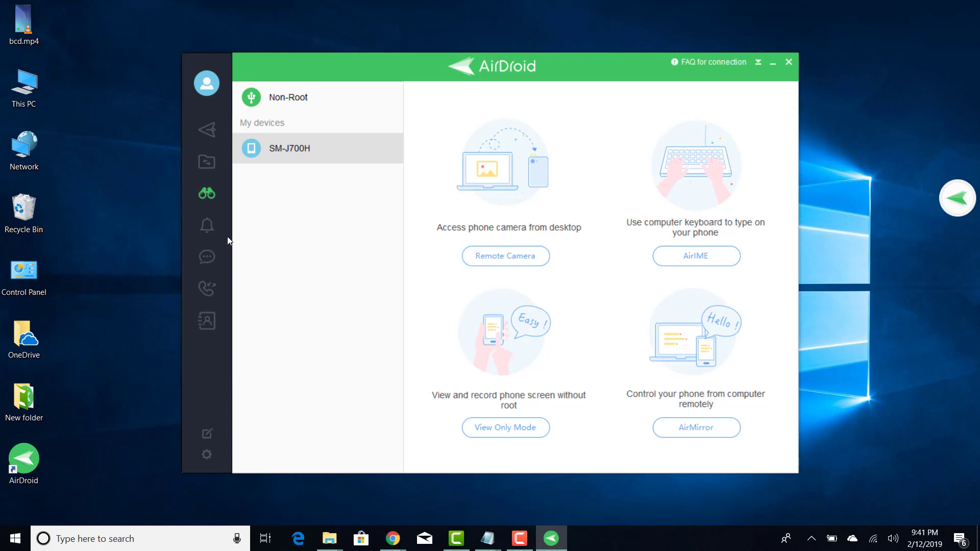
Step: View the phone's messages, call history, contacts and notifications, then browse /sdcard files
left_click(206, 257)
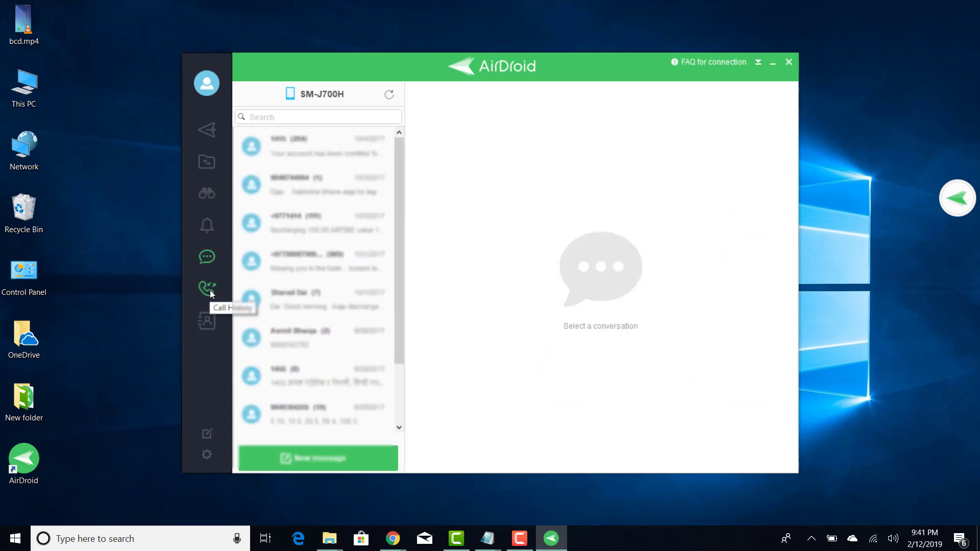
left_click(207, 288)
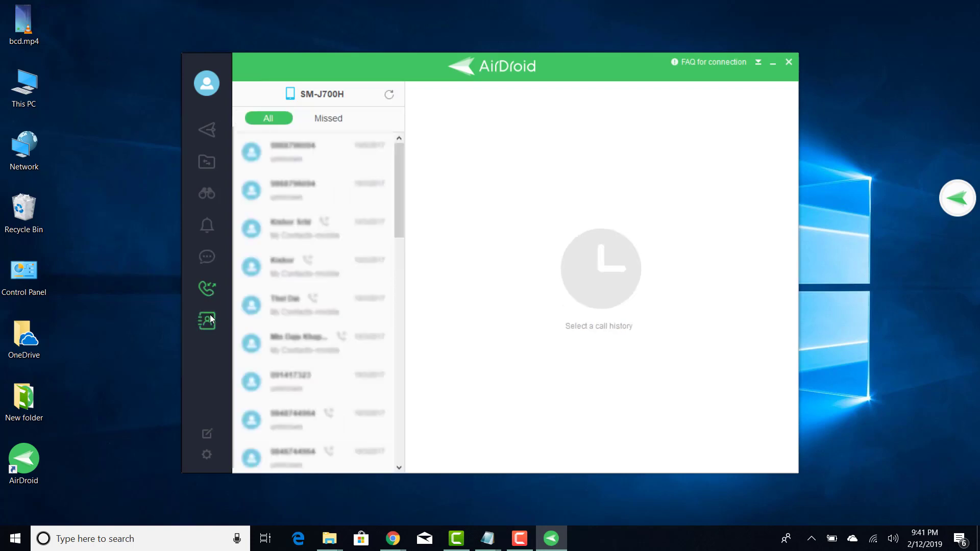
left_click(206, 321)
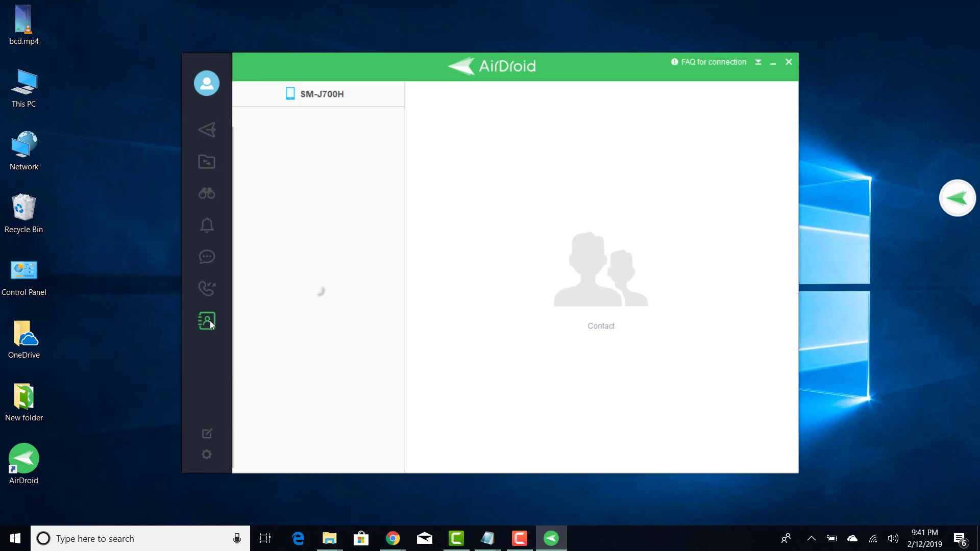
left_click(206, 321)
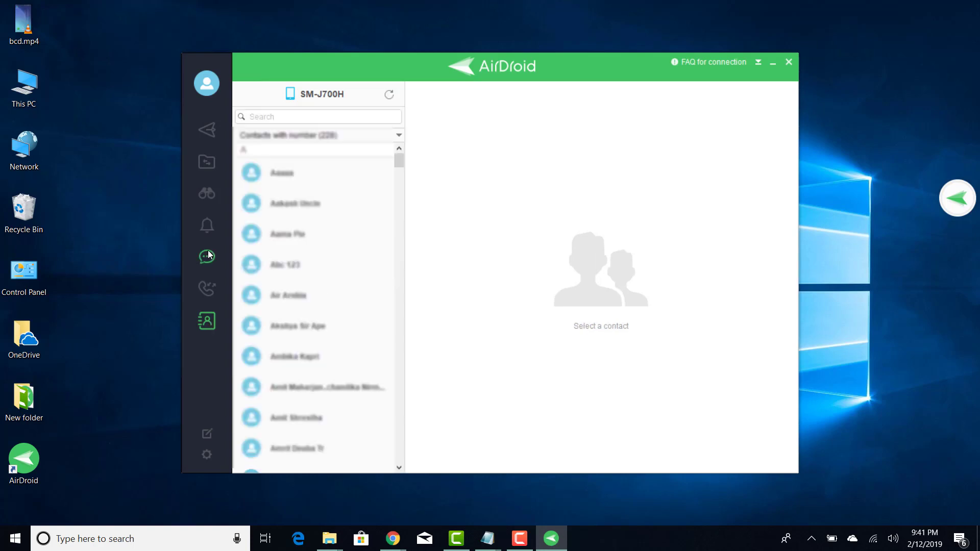
mouse_move(208, 236)
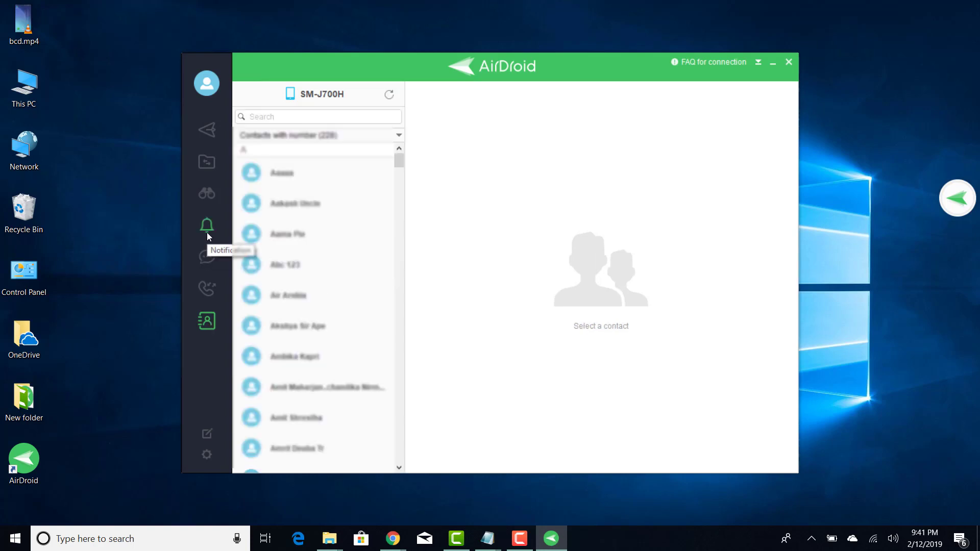
left_click(206, 194)
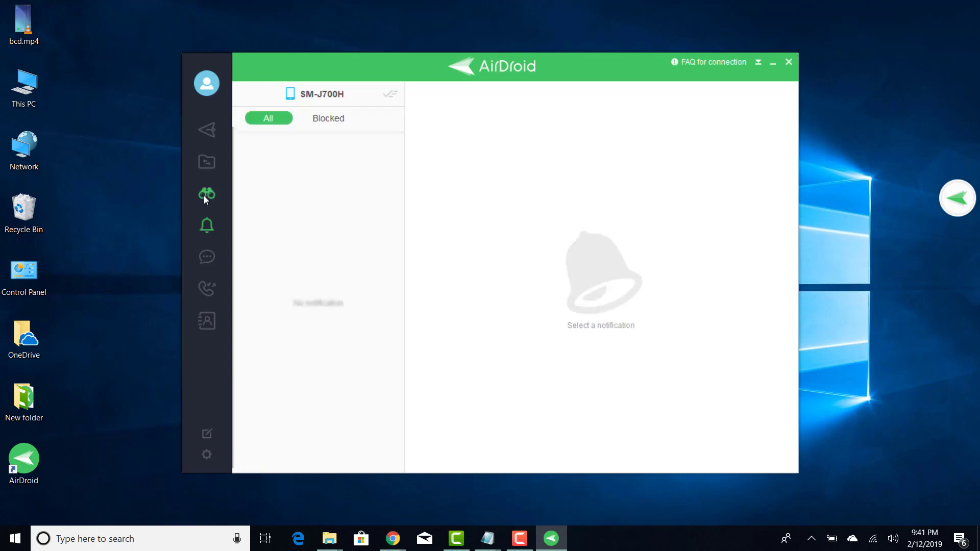
mouse_move(205, 180)
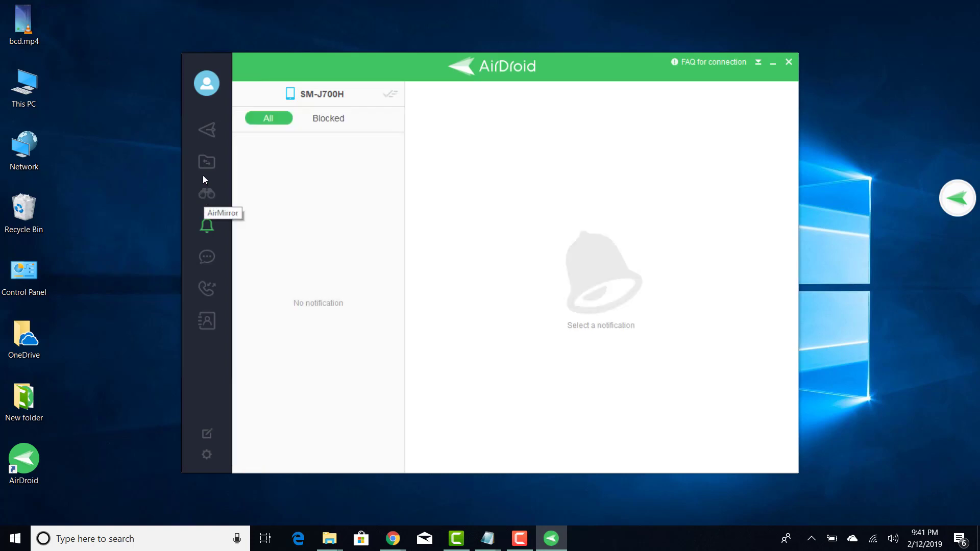
mouse_move(205, 155)
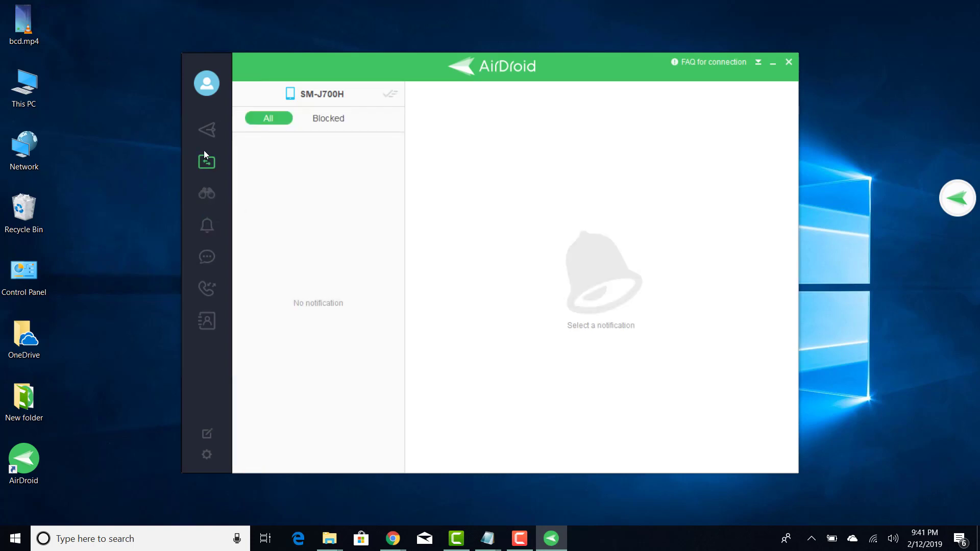
left_click(206, 162)
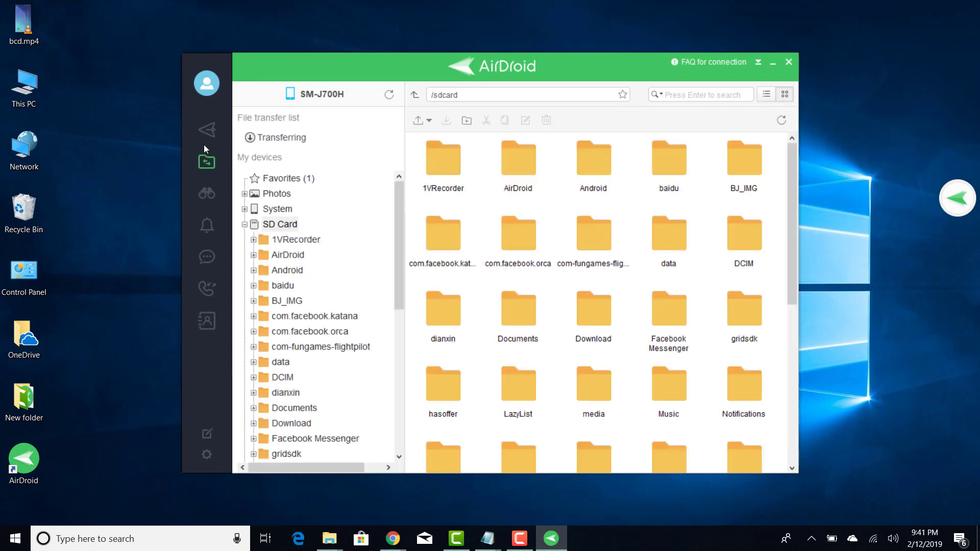
mouse_move(206, 132)
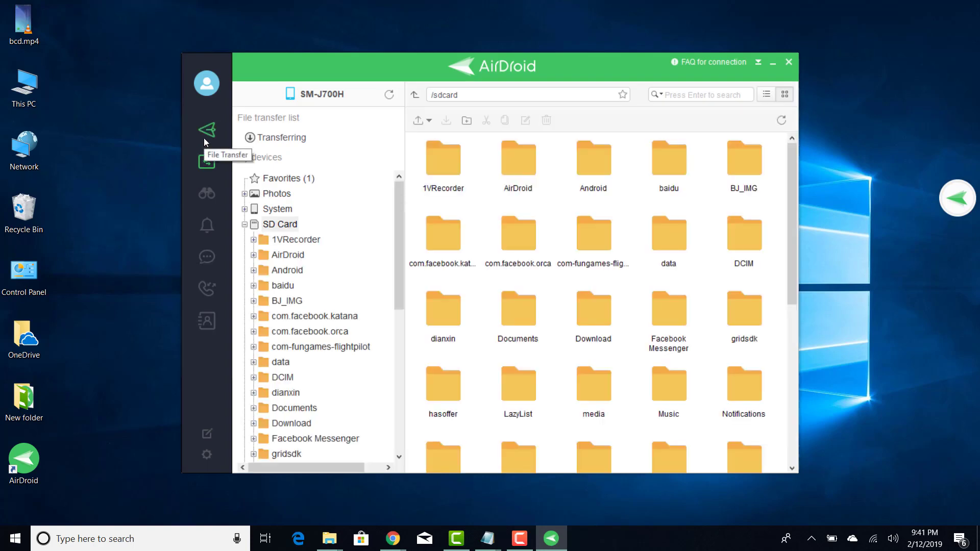
Step: Pass through File Transfer to the AirMirror overview of Remote Camera, AirIME, View Only and AirMirror
left_click(206, 129)
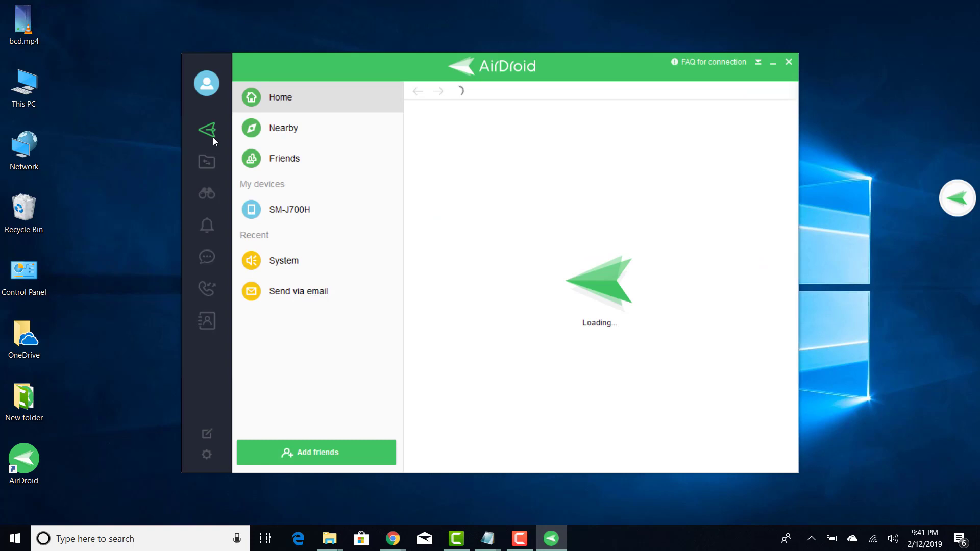
left_click(206, 193)
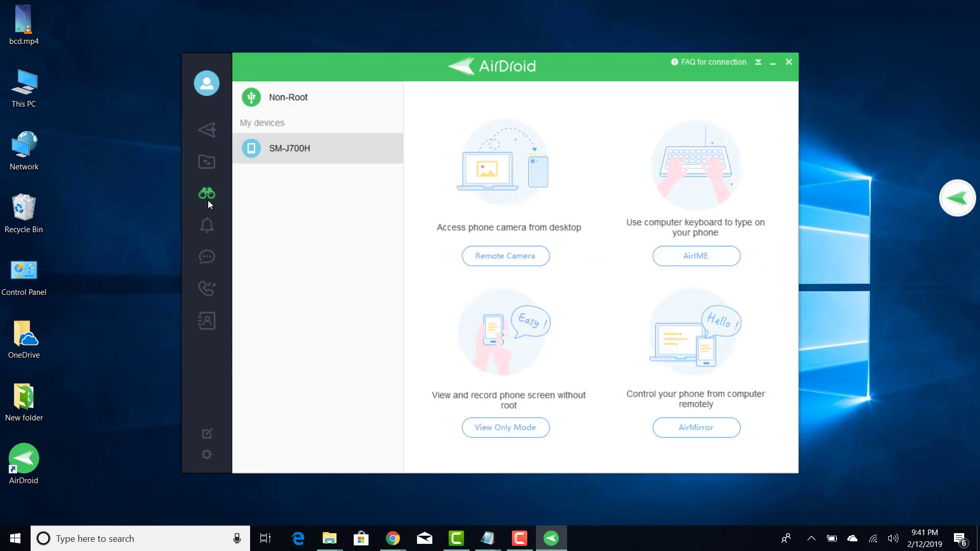
mouse_move(755, 8)
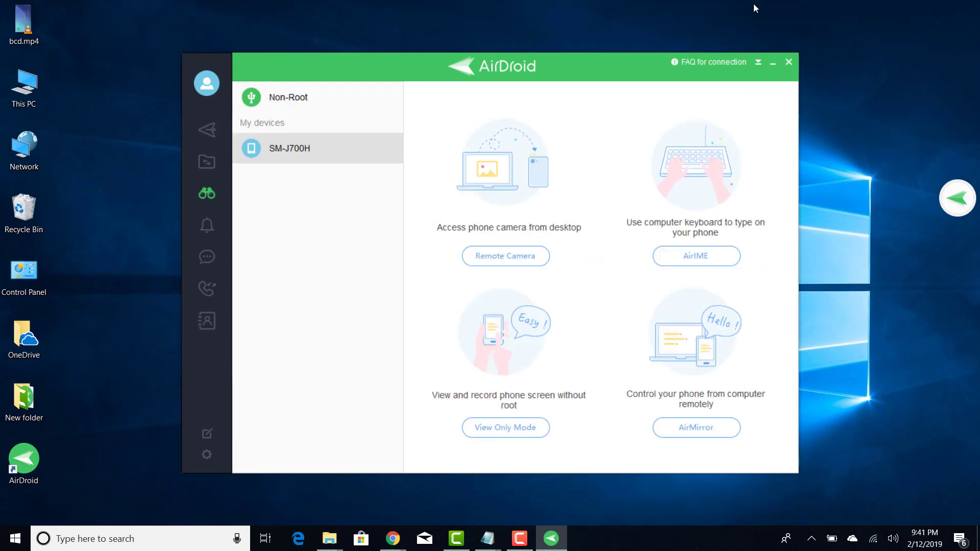